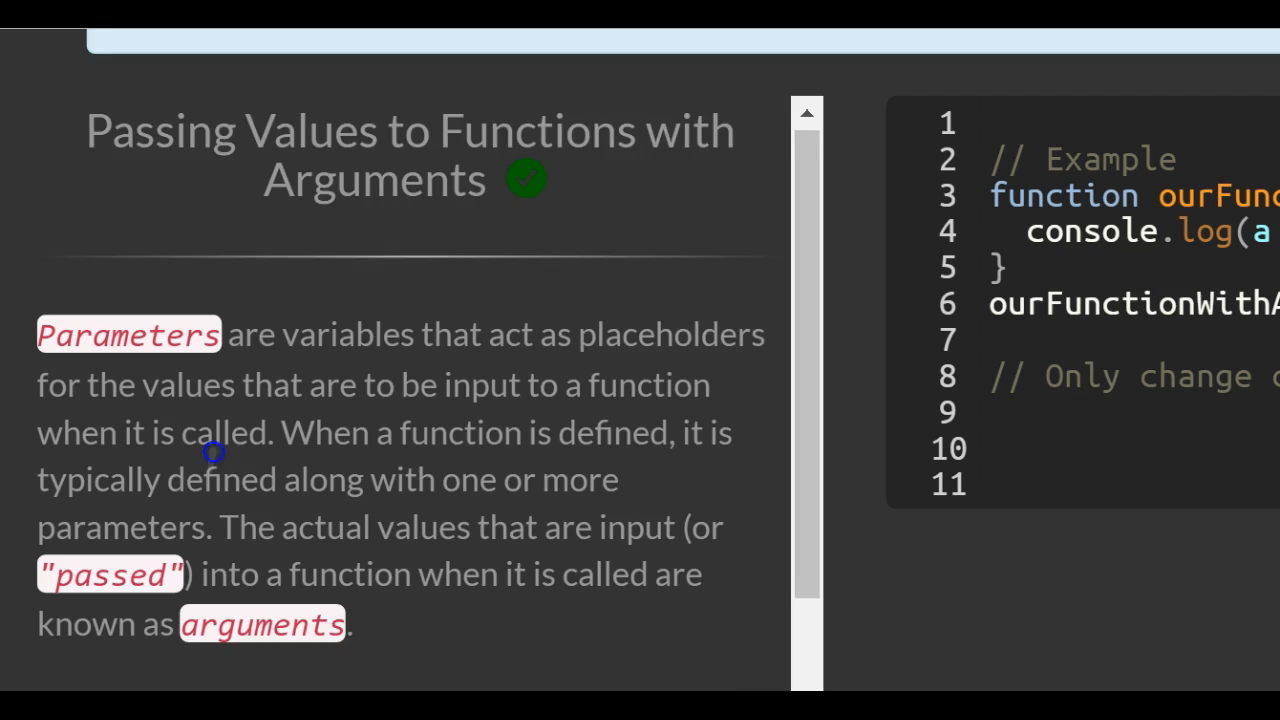
Scroll the lesson down to the testFun("Hello", "World") code example
{"action": "scroll", "scroll_direction": "down", "scroll_amount": 3}
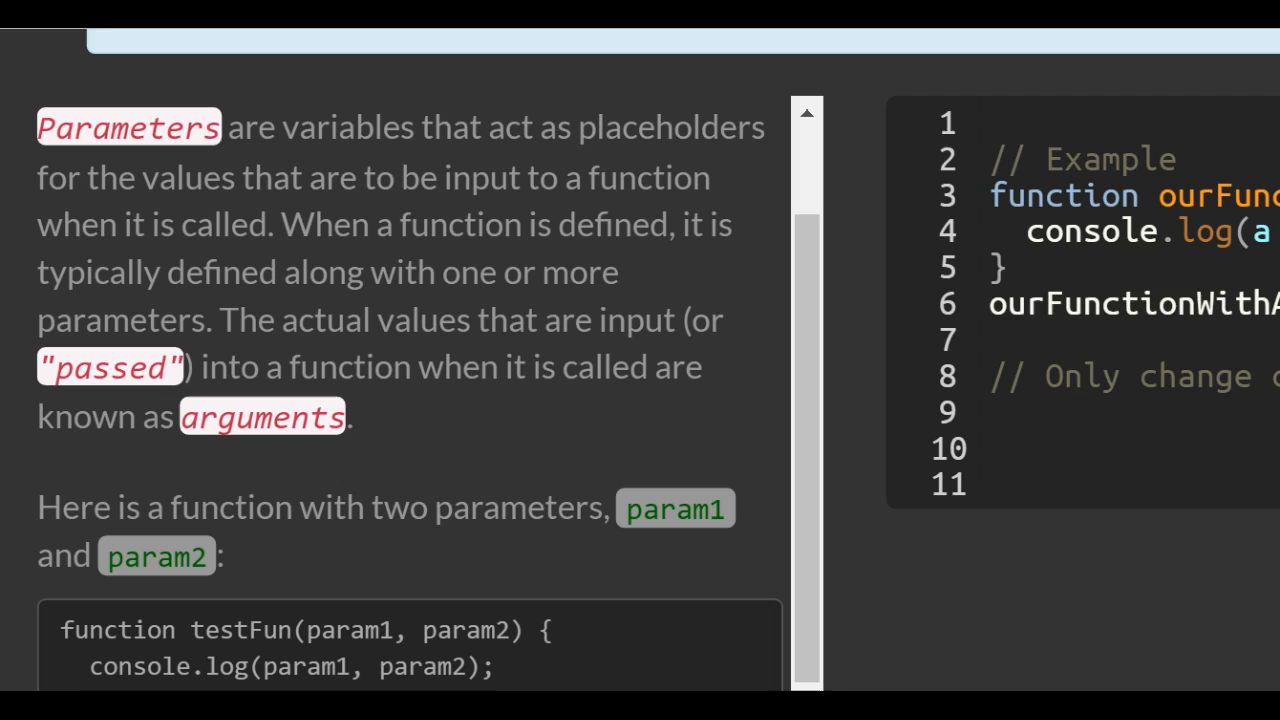
{"action": "scroll", "scroll_direction": "down", "scroll_amount": 3}
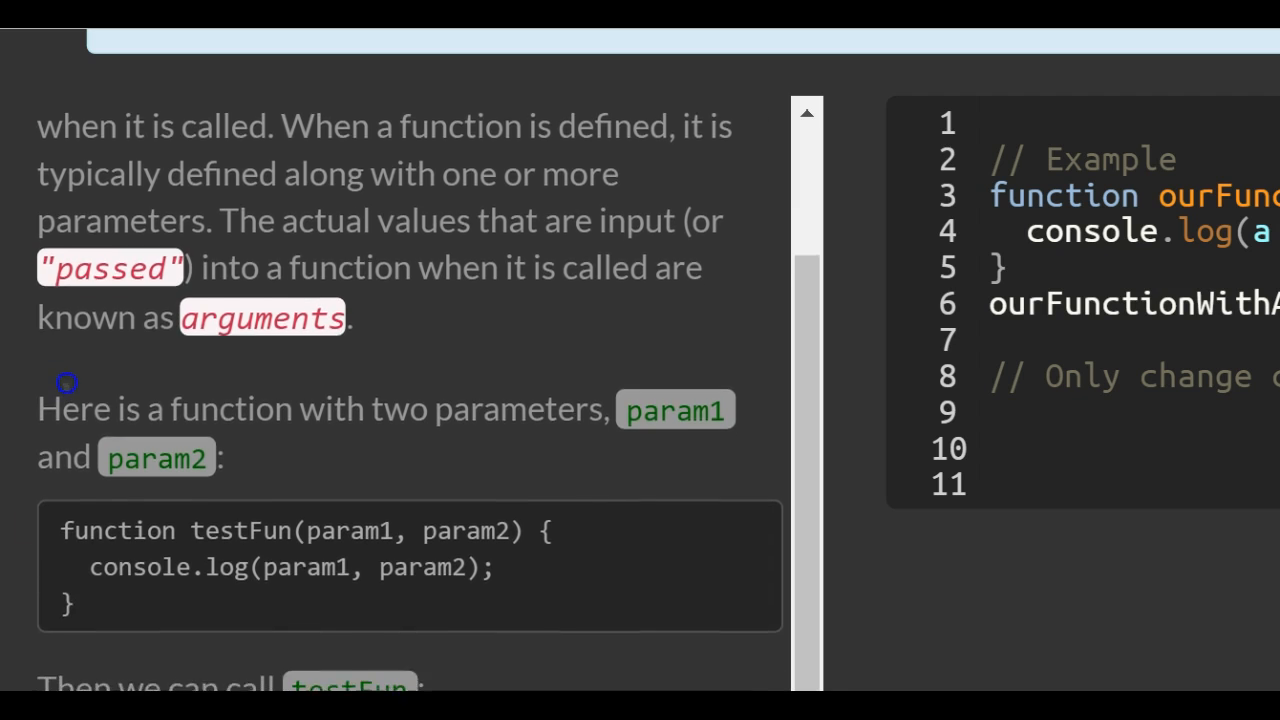
{"action": "scroll", "scroll_direction": "down", "scroll_amount": 3}
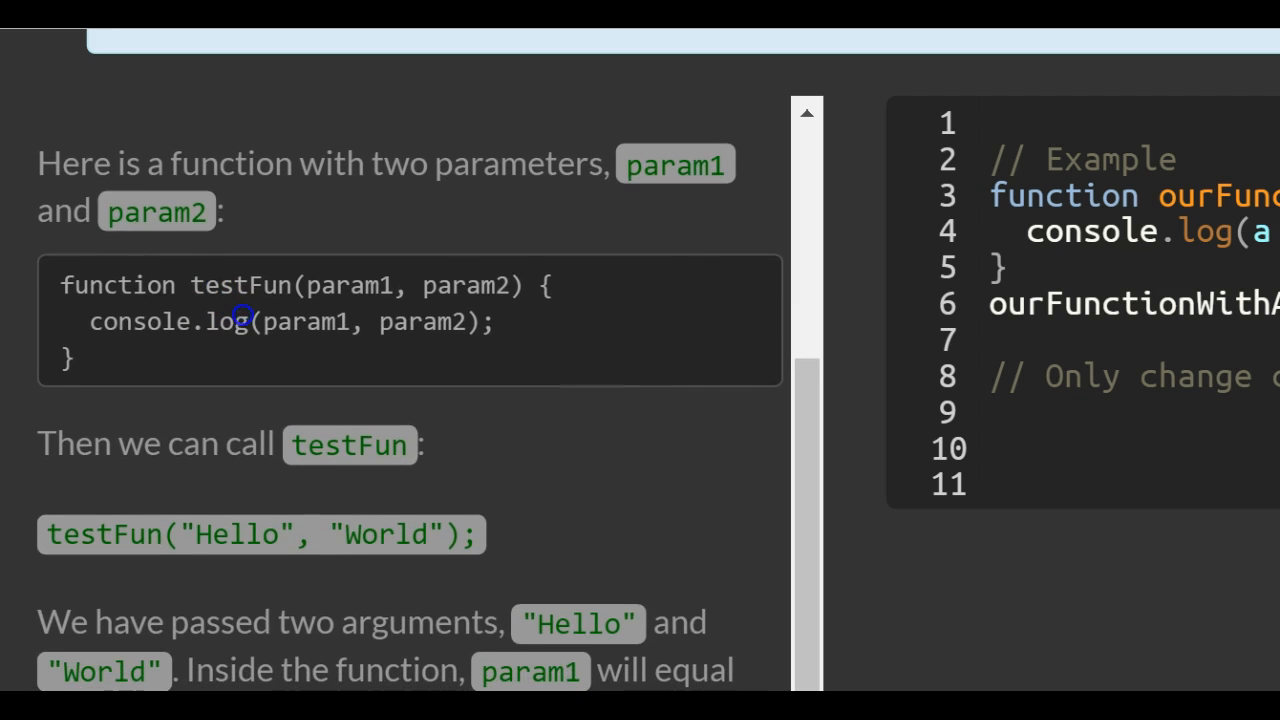
{"action": "scroll", "scroll_direction": "down", "scroll_amount": 3}
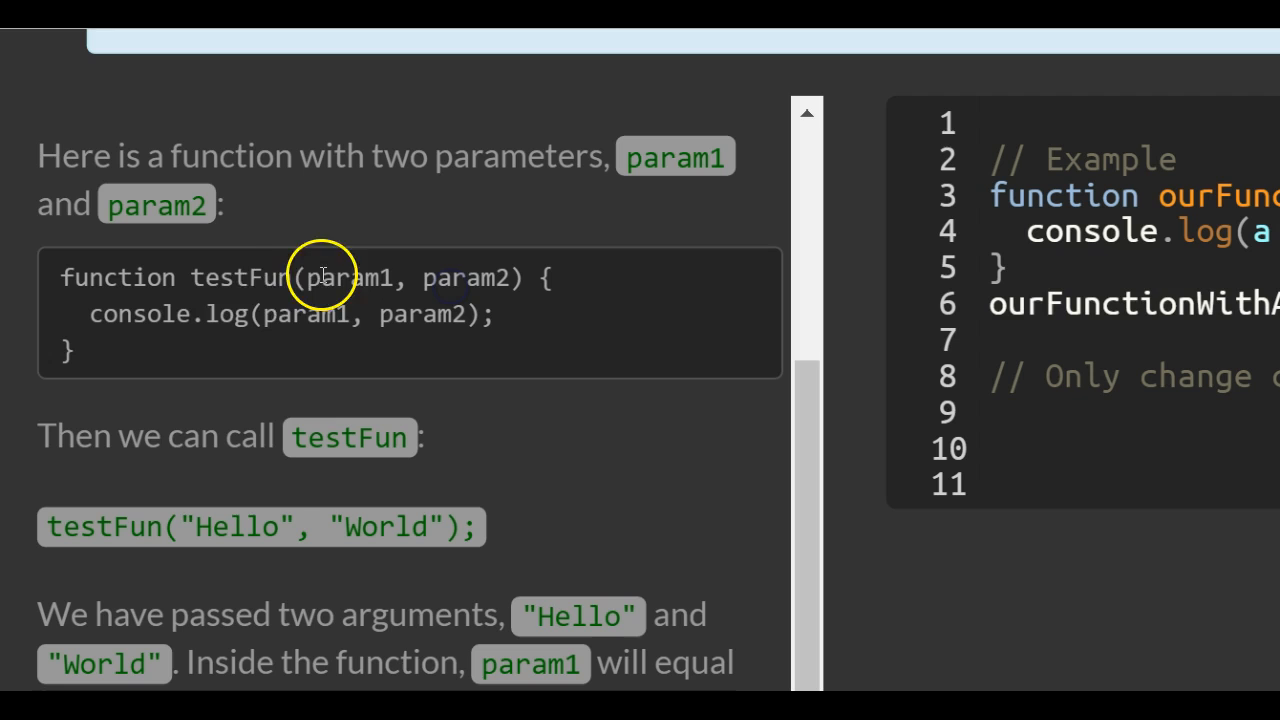
{"action": "mouse_move", "coordinate": [130, 322]}
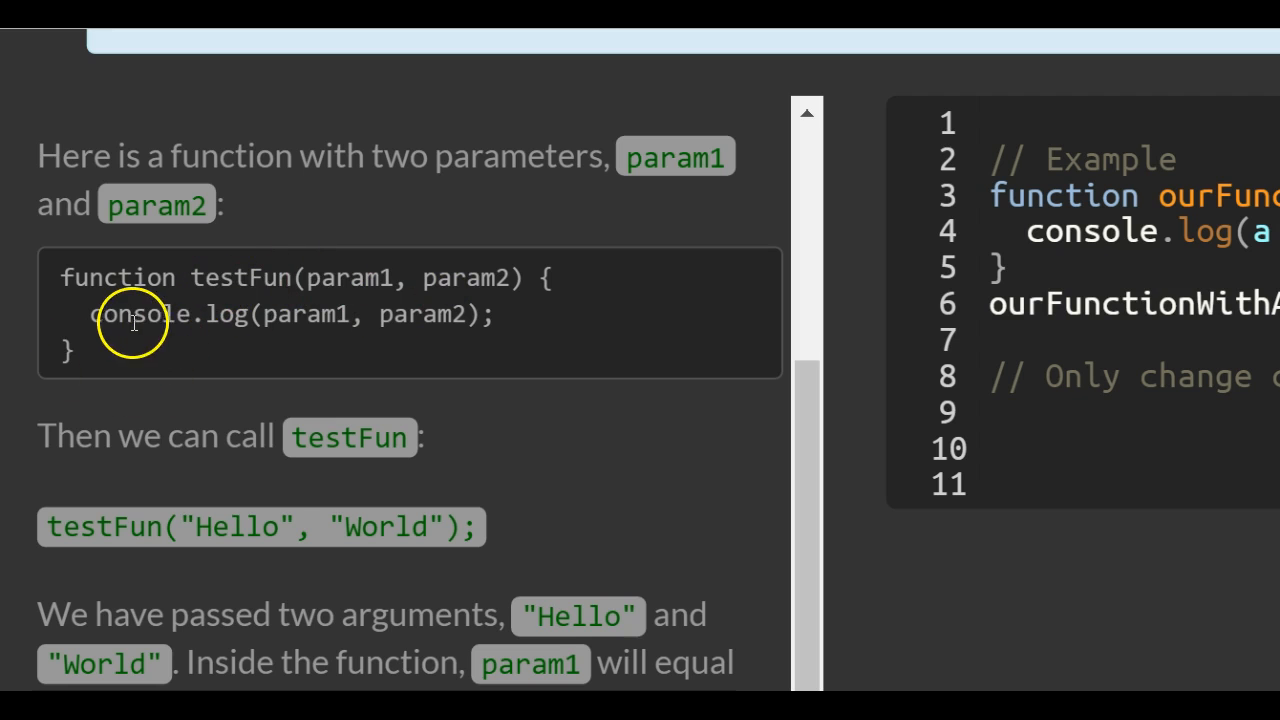
{"action": "mouse_move", "coordinate": [340, 328]}
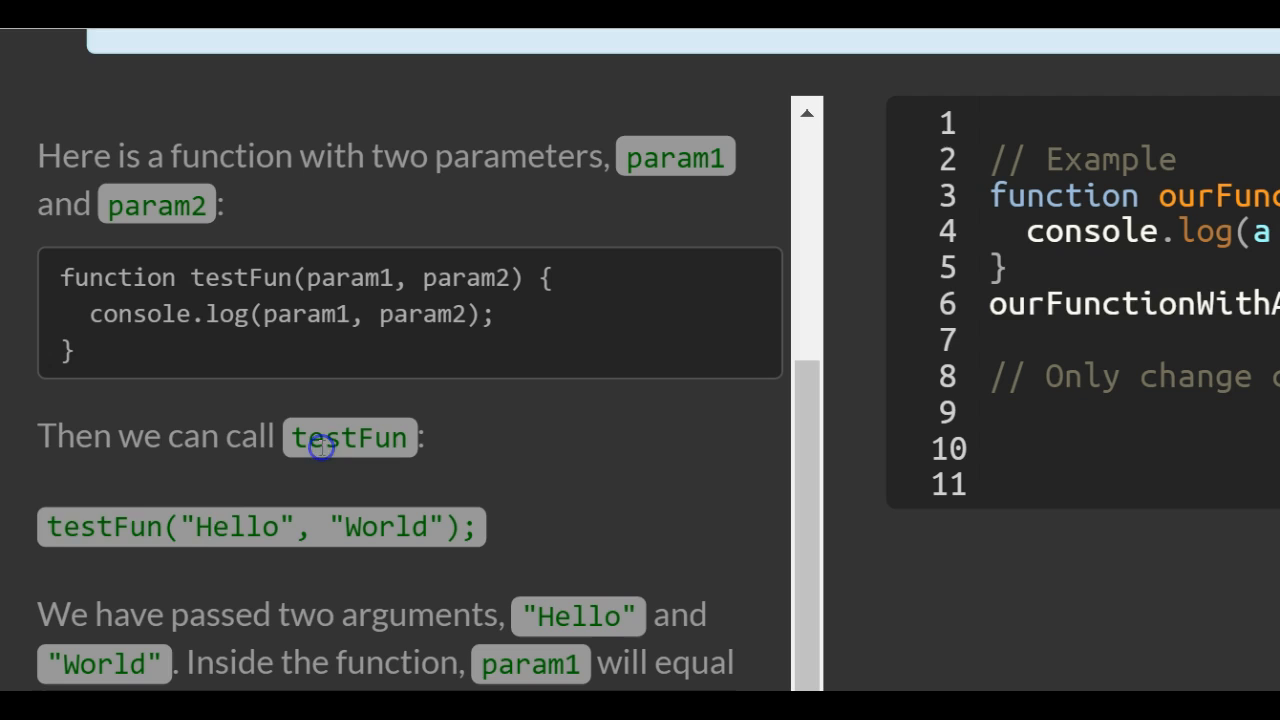
{"action": "mouse_move", "coordinate": [200, 545]}
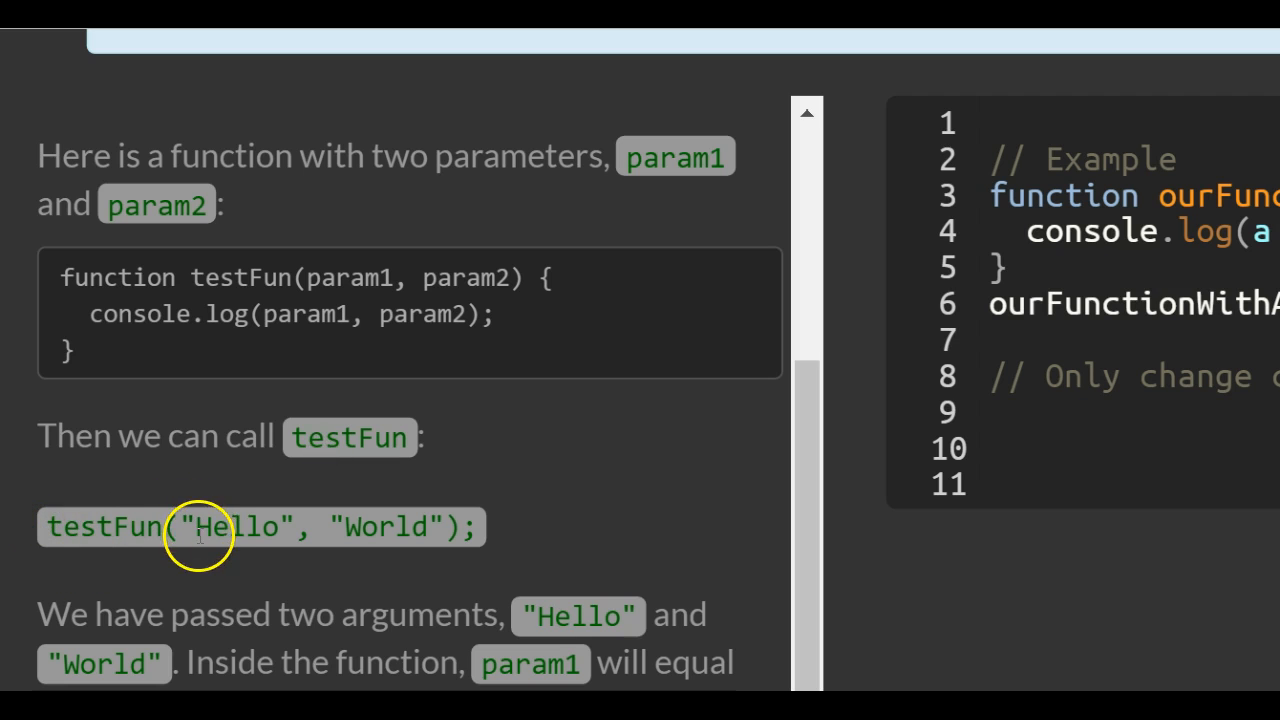
{"action": "mouse_move", "coordinate": [387, 532]}
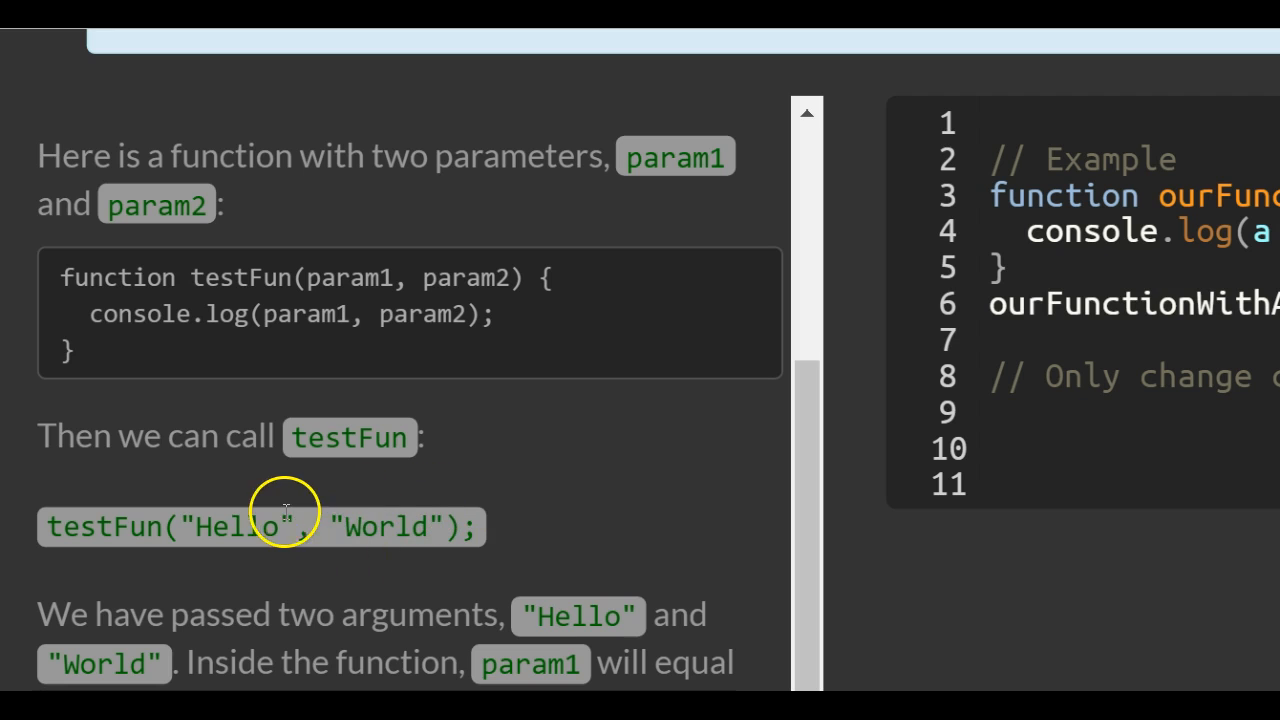
{"action": "mouse_move", "coordinate": [370, 278]}
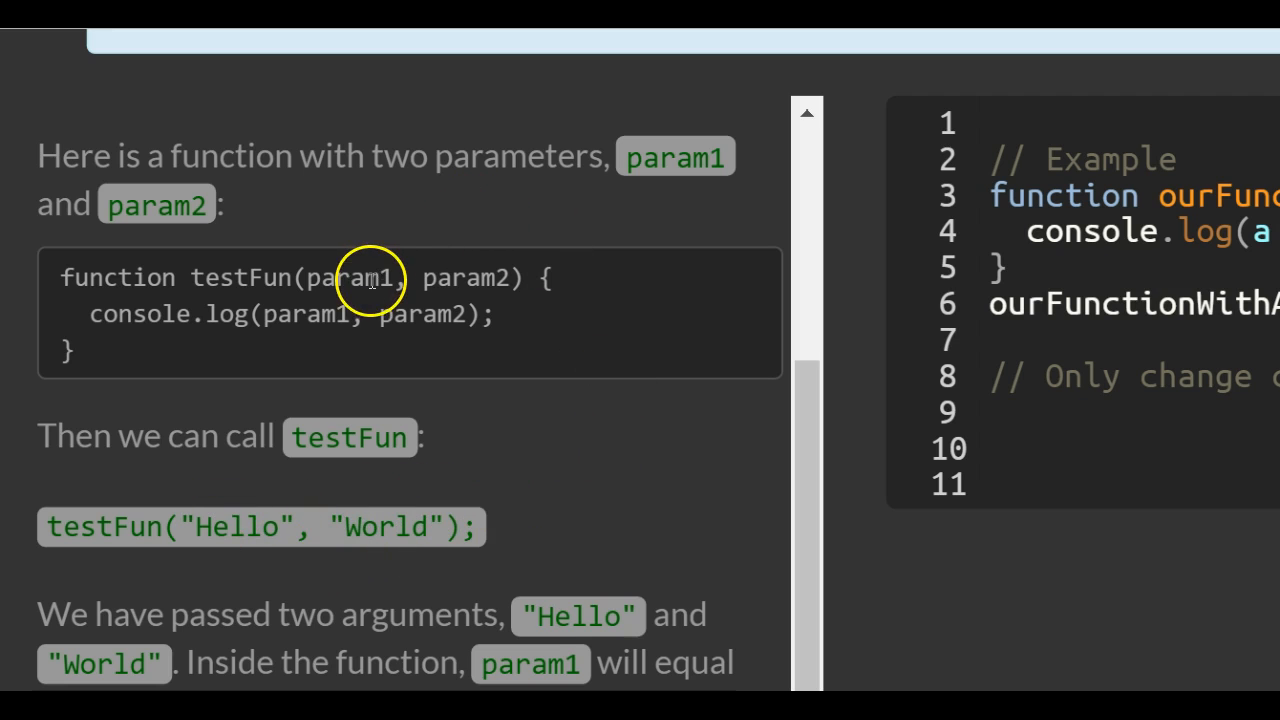
{"action": "mouse_move", "coordinate": [358, 474]}
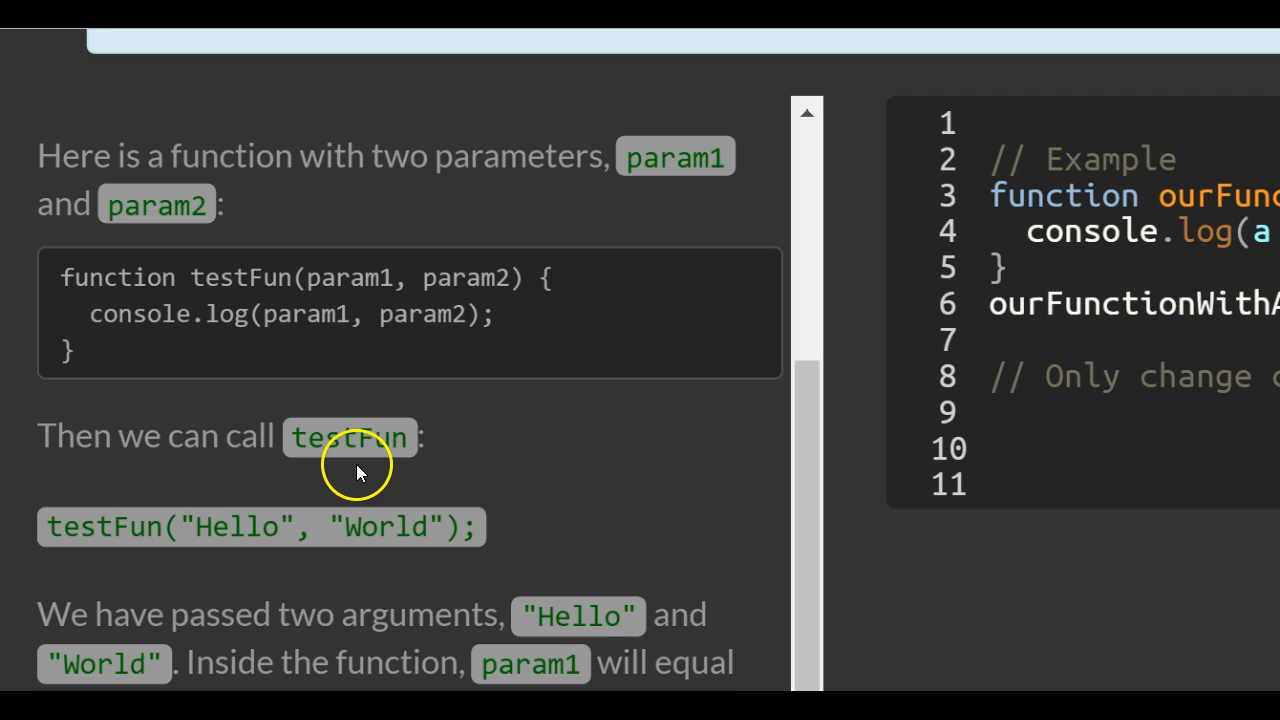
Scroll to and highlight the paragraph where param1 equals "Hello" and param2 equals "World"
{"action": "scroll", "scroll_direction": "down", "scroll_amount": 3}
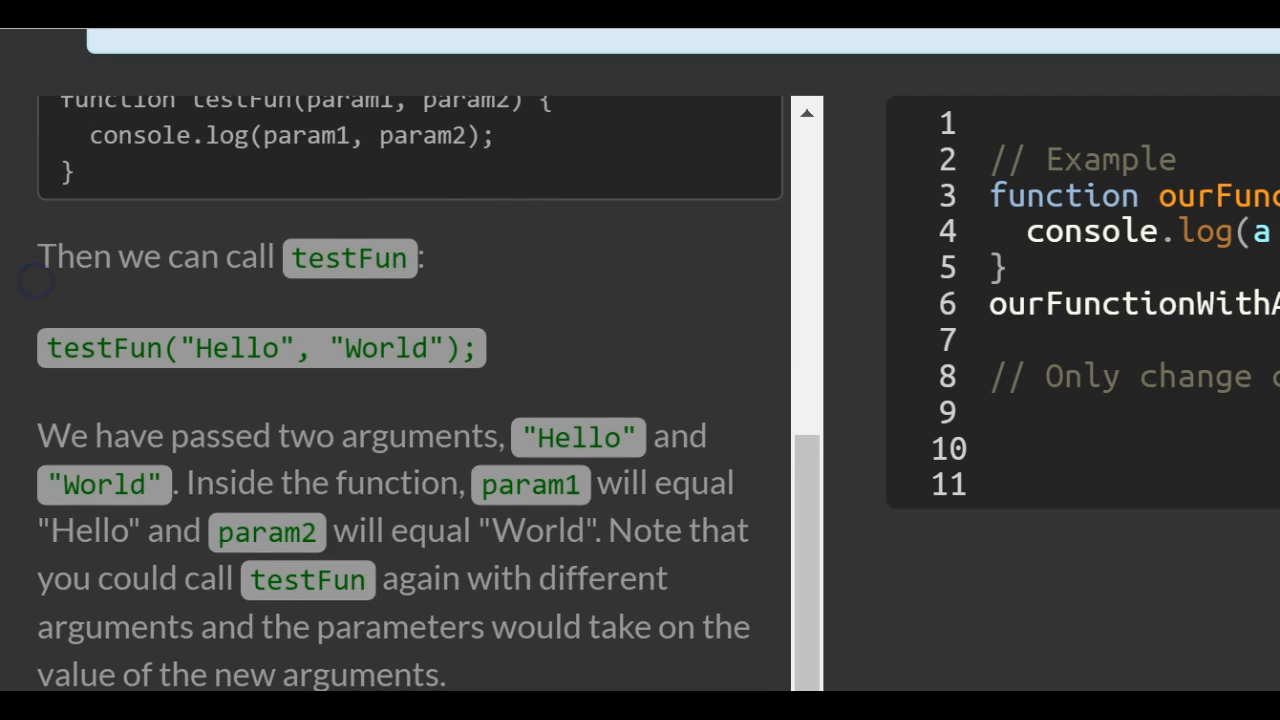
{"action": "mouse_move", "coordinate": [370, 483]}
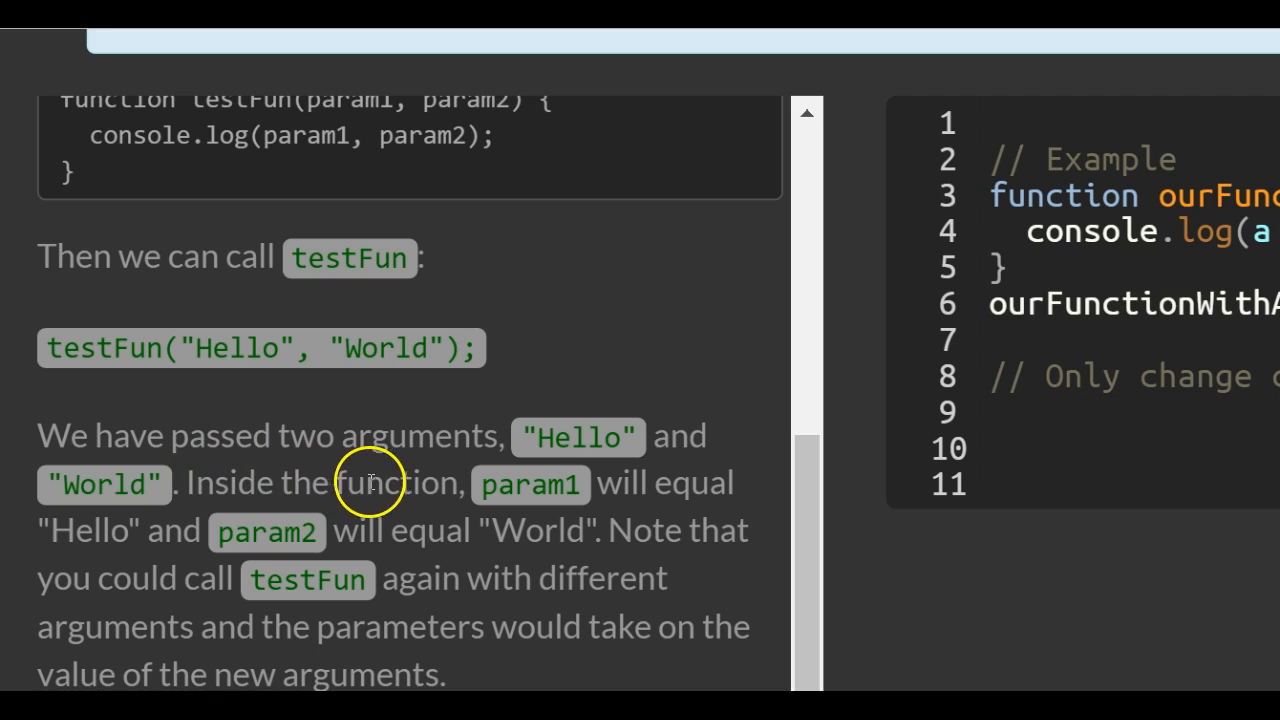
{"action": "double_click", "coordinate": [531, 483]}
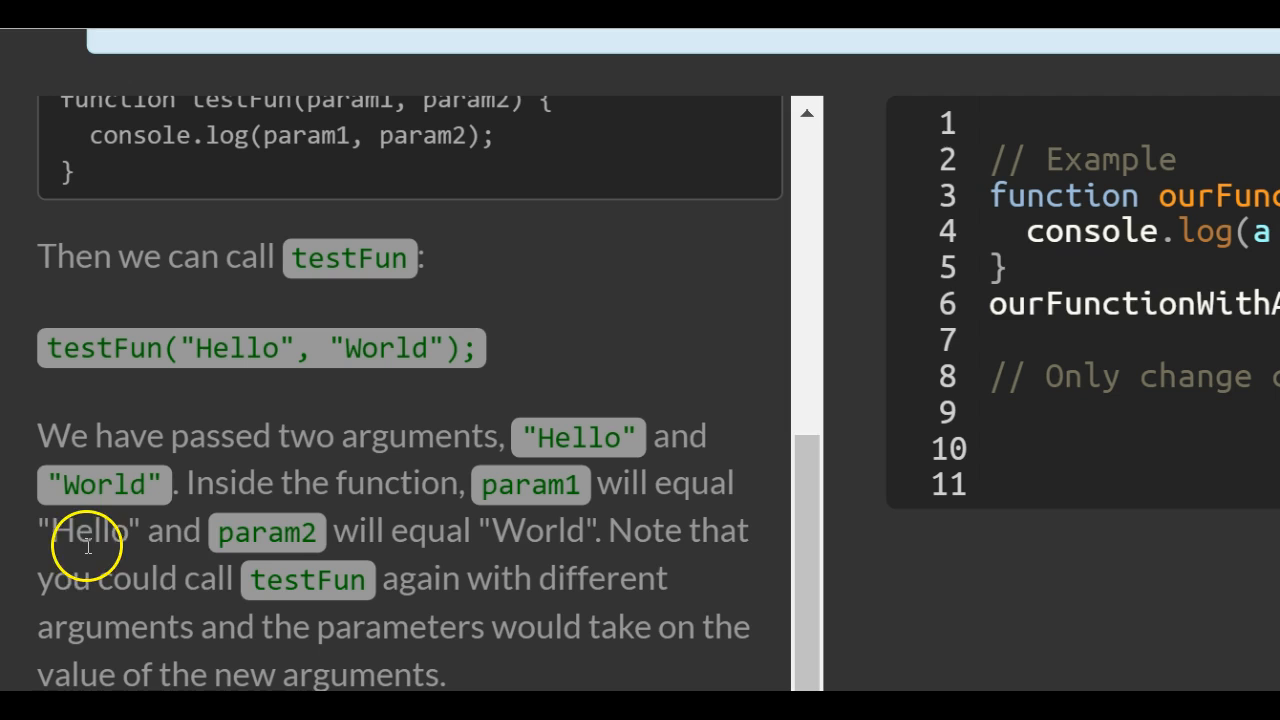
{"action": "mouse_move", "coordinate": [465, 528]}
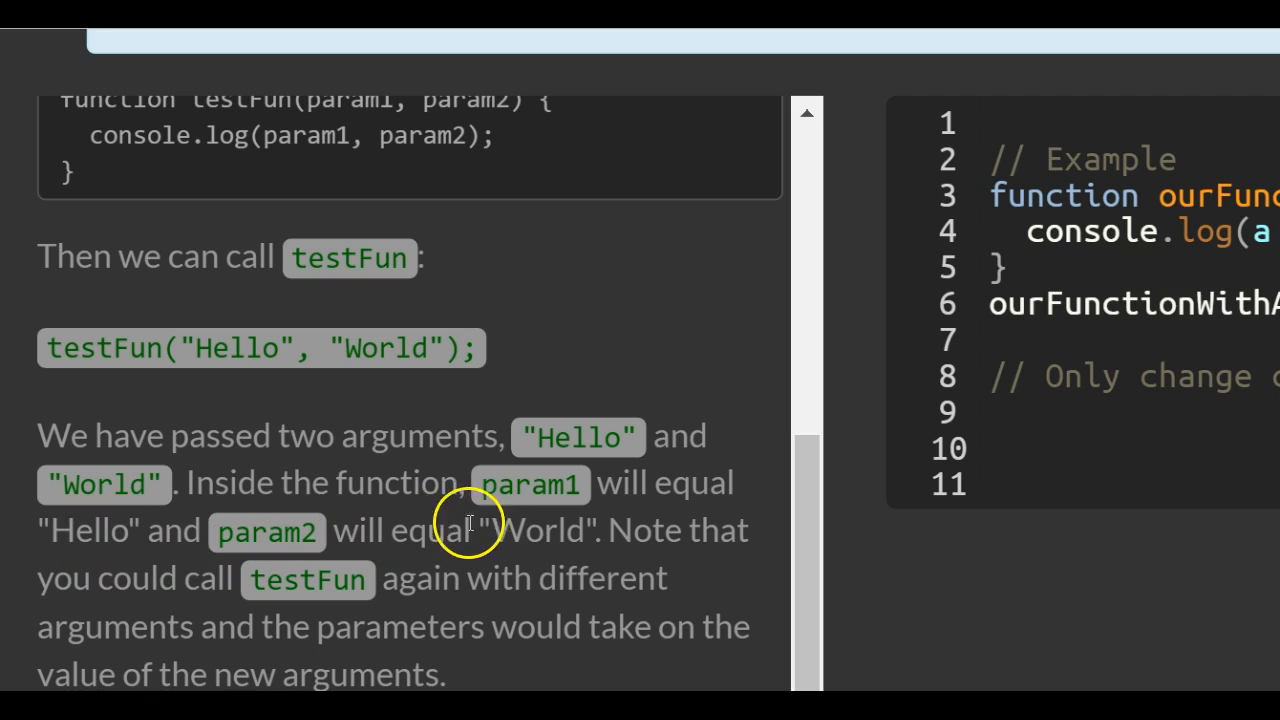
{"action": "double_click", "coordinate": [538, 532]}
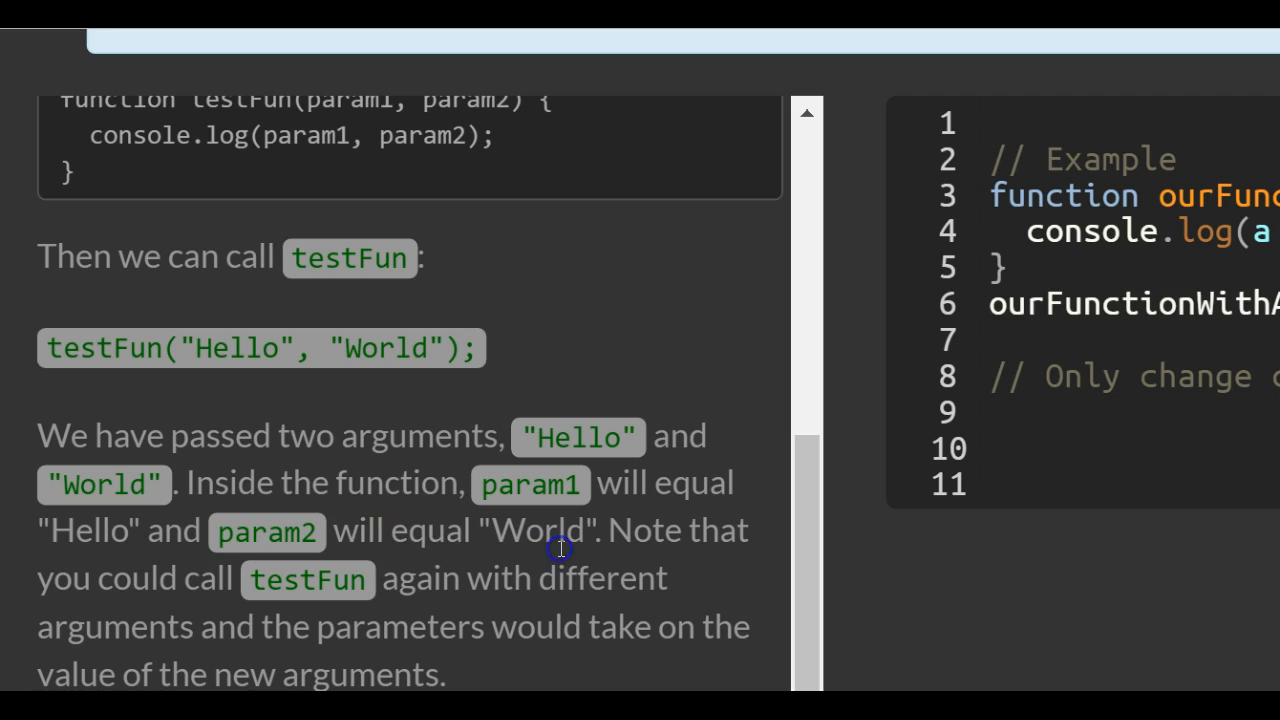
{"action": "mouse_move", "coordinate": [146, 588]}
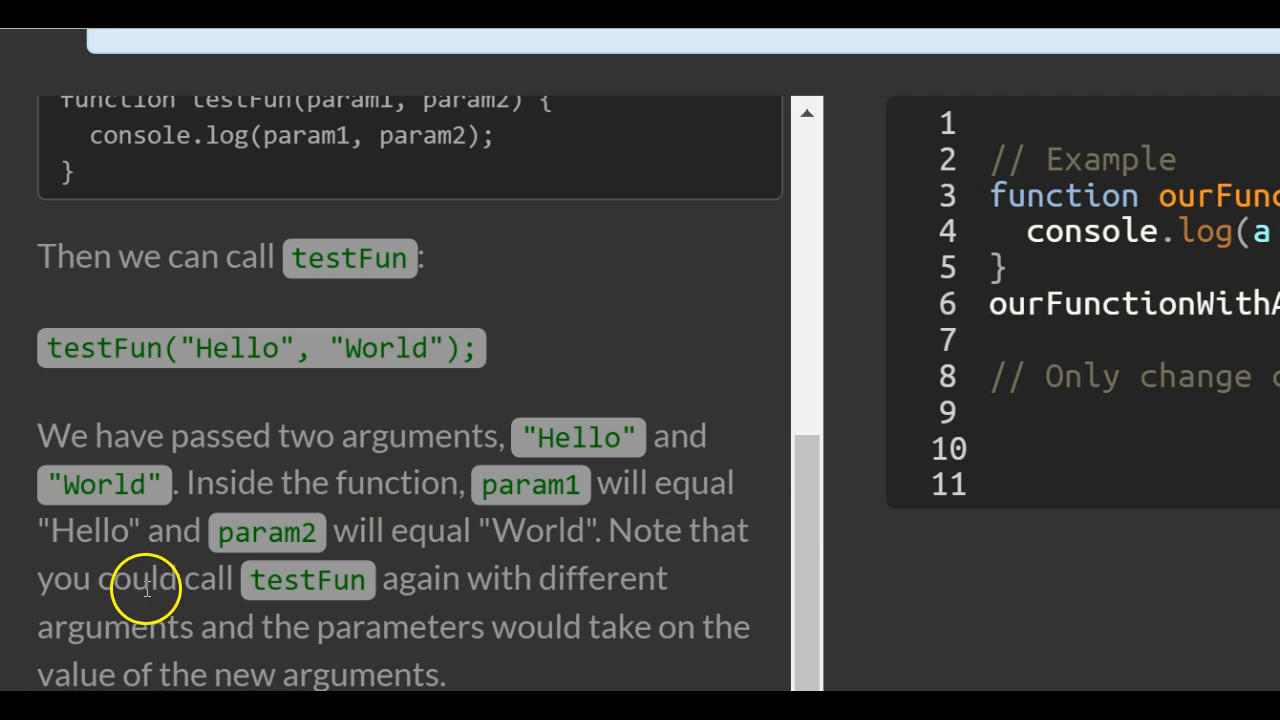
{"action": "mouse_move", "coordinate": [553, 608]}
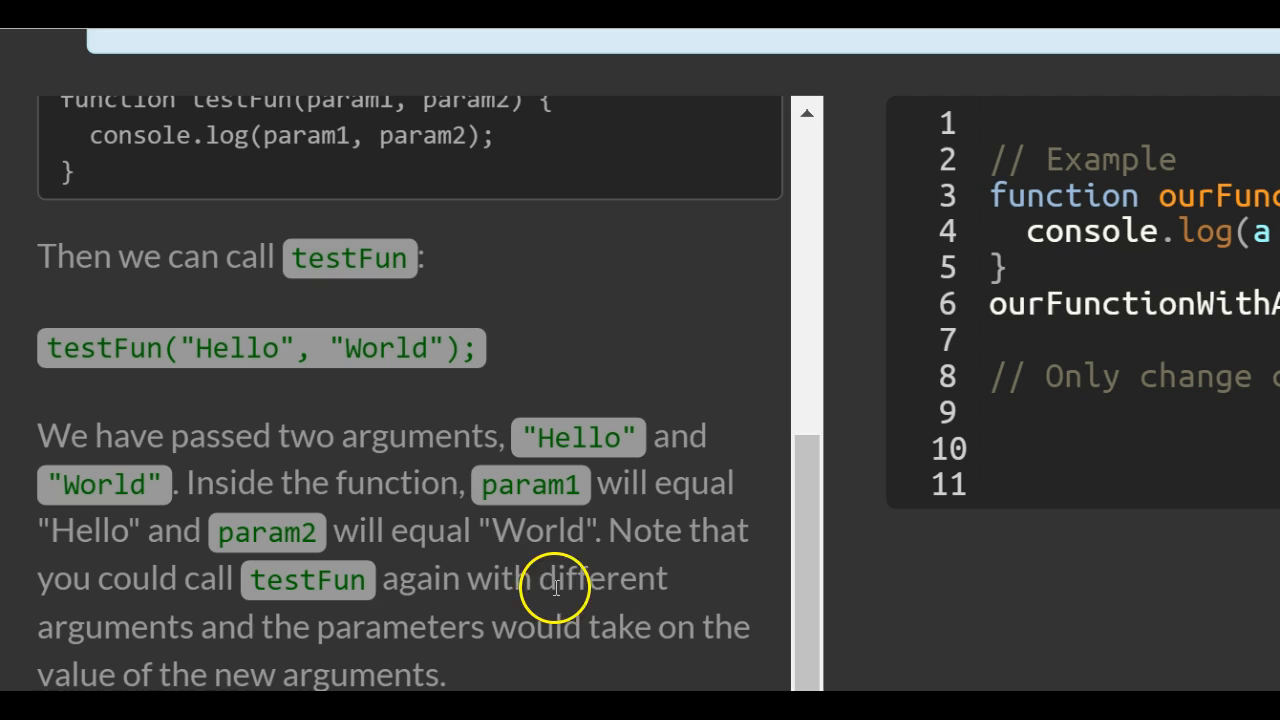
{"action": "mouse_move", "coordinate": [395, 637]}
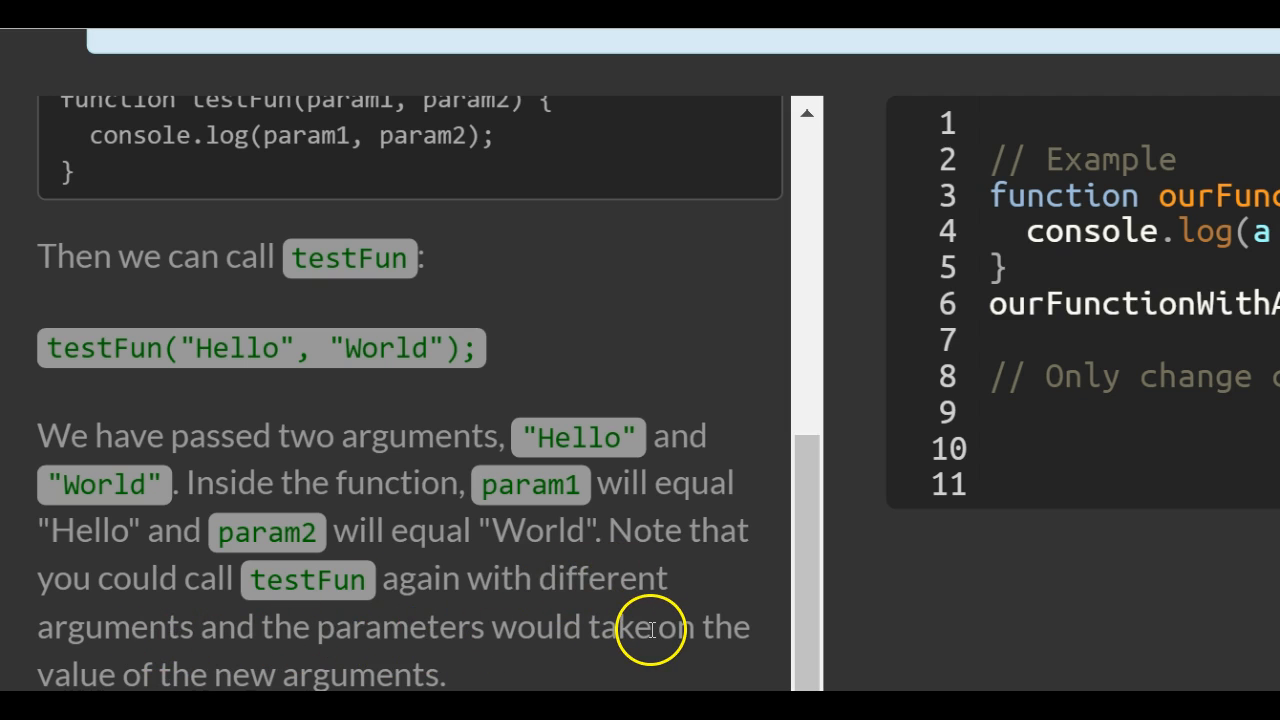
Scroll to the Instructions section about creating and calling functionWithArgs
{"action": "scroll", "scroll_direction": "down", "scroll_amount": 3}
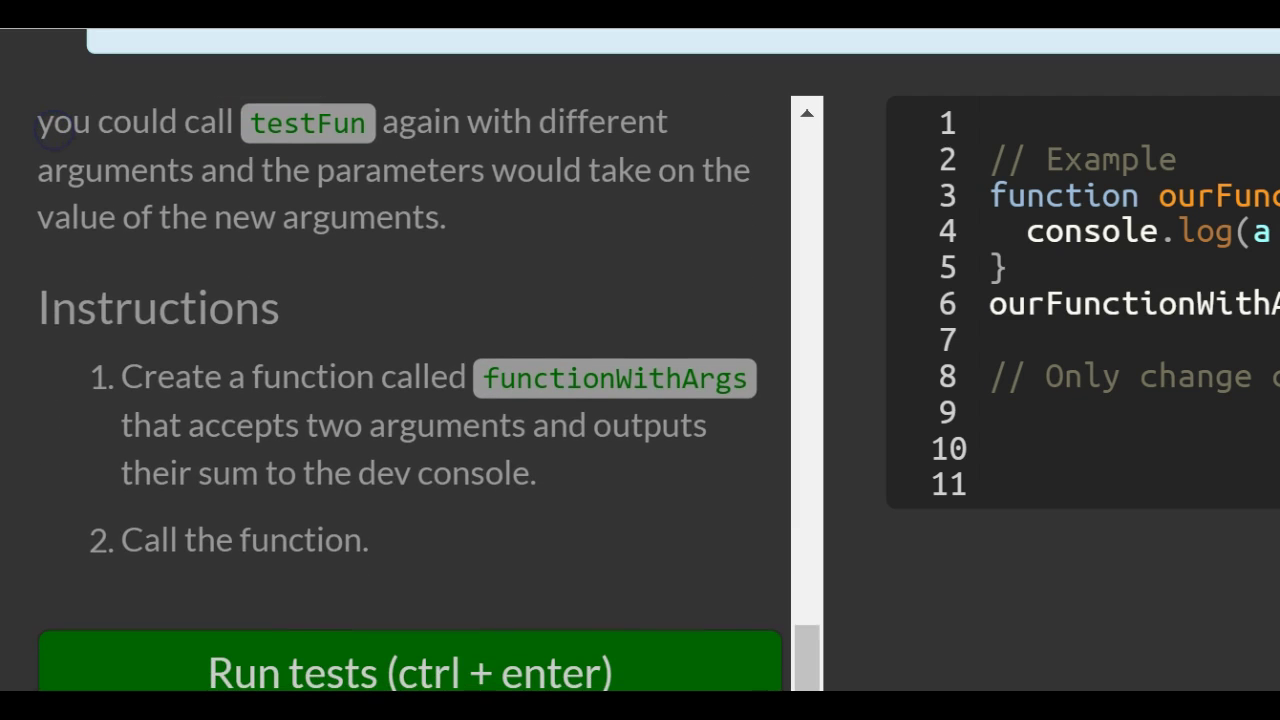
{"action": "mouse_move", "coordinate": [422, 78]}
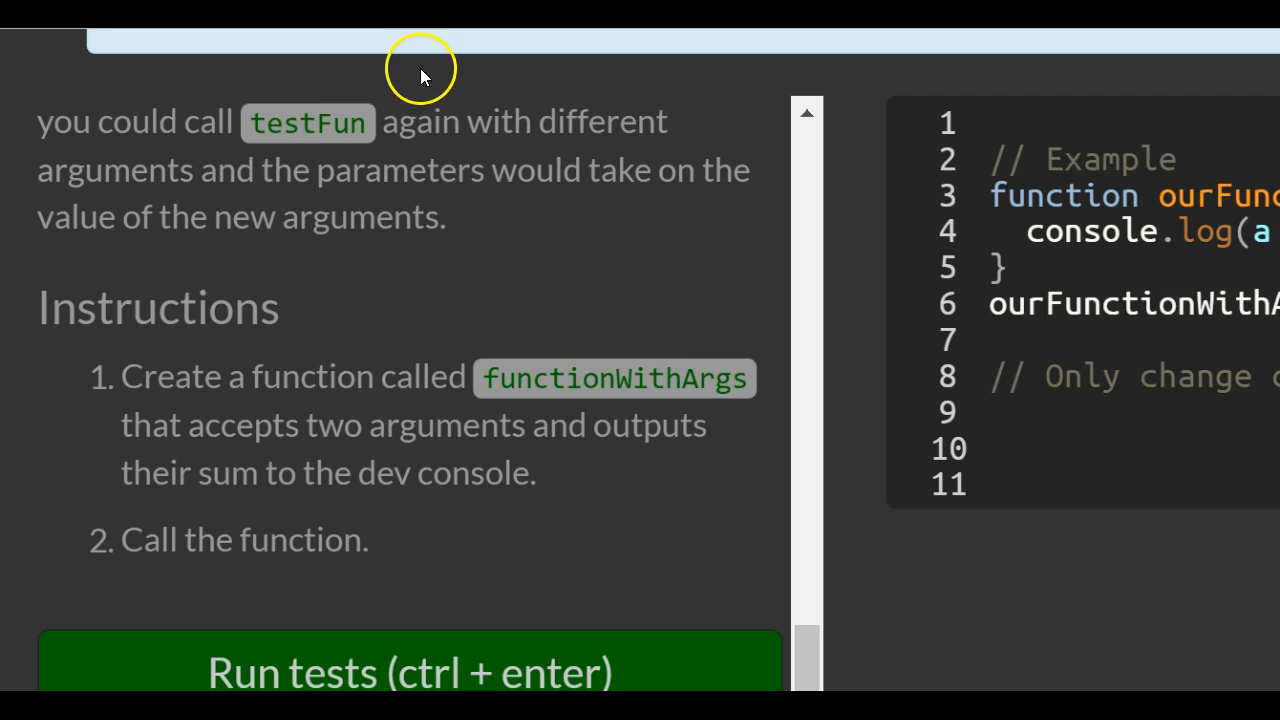
{"action": "mouse_move", "coordinate": [258, 440]}
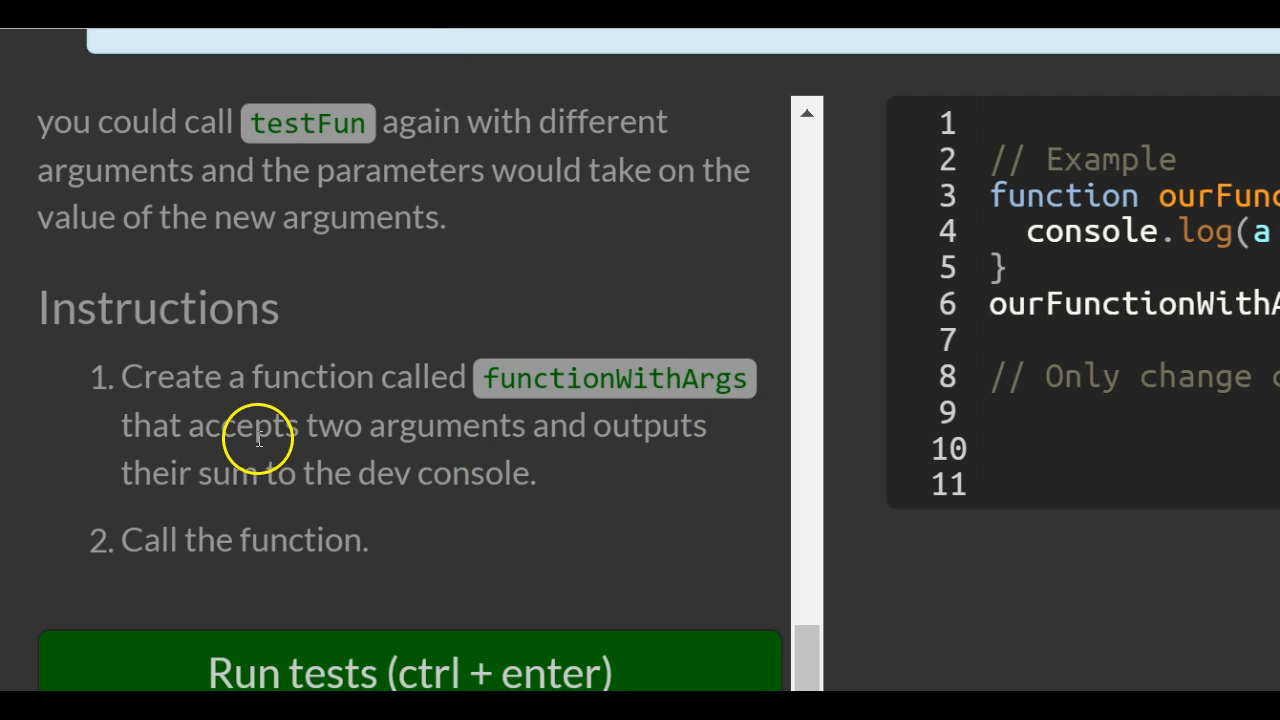
{"action": "mouse_move", "coordinate": [233, 456]}
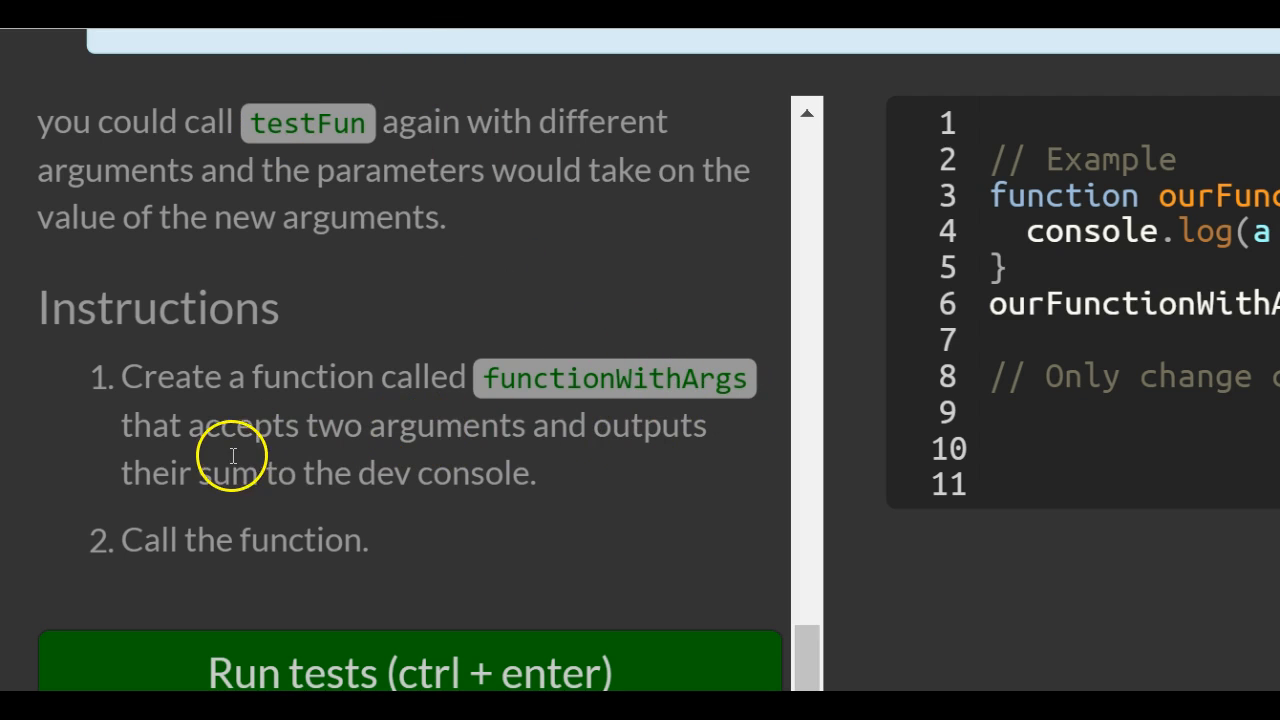
{"action": "mouse_move", "coordinate": [192, 576]}
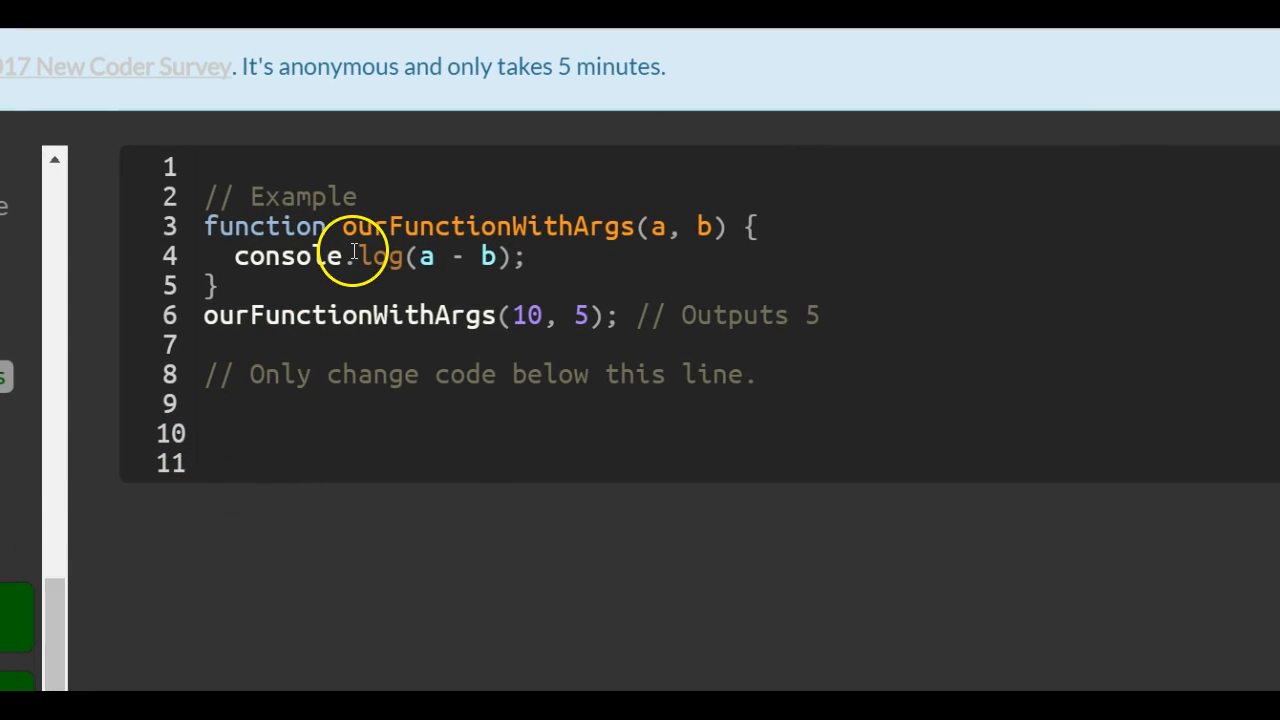
{"action": "mouse_move", "coordinate": [618, 226]}
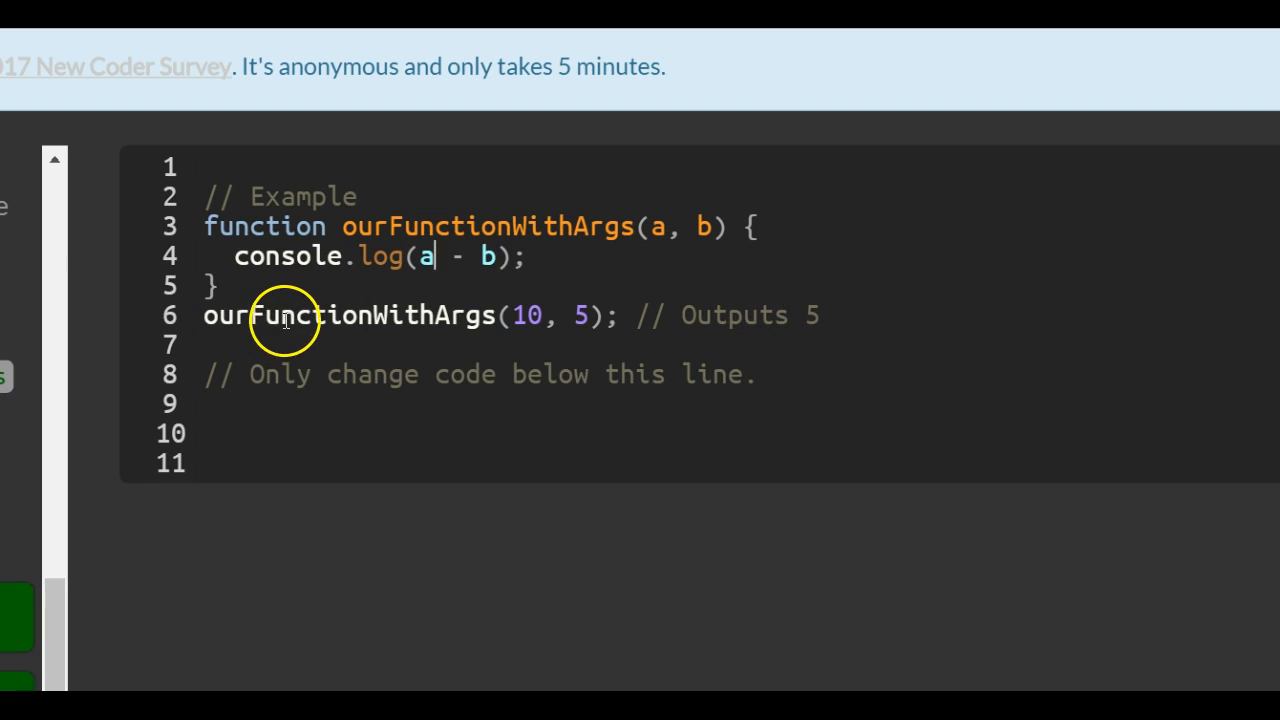
{"action": "mouse_move", "coordinate": [368, 315]}
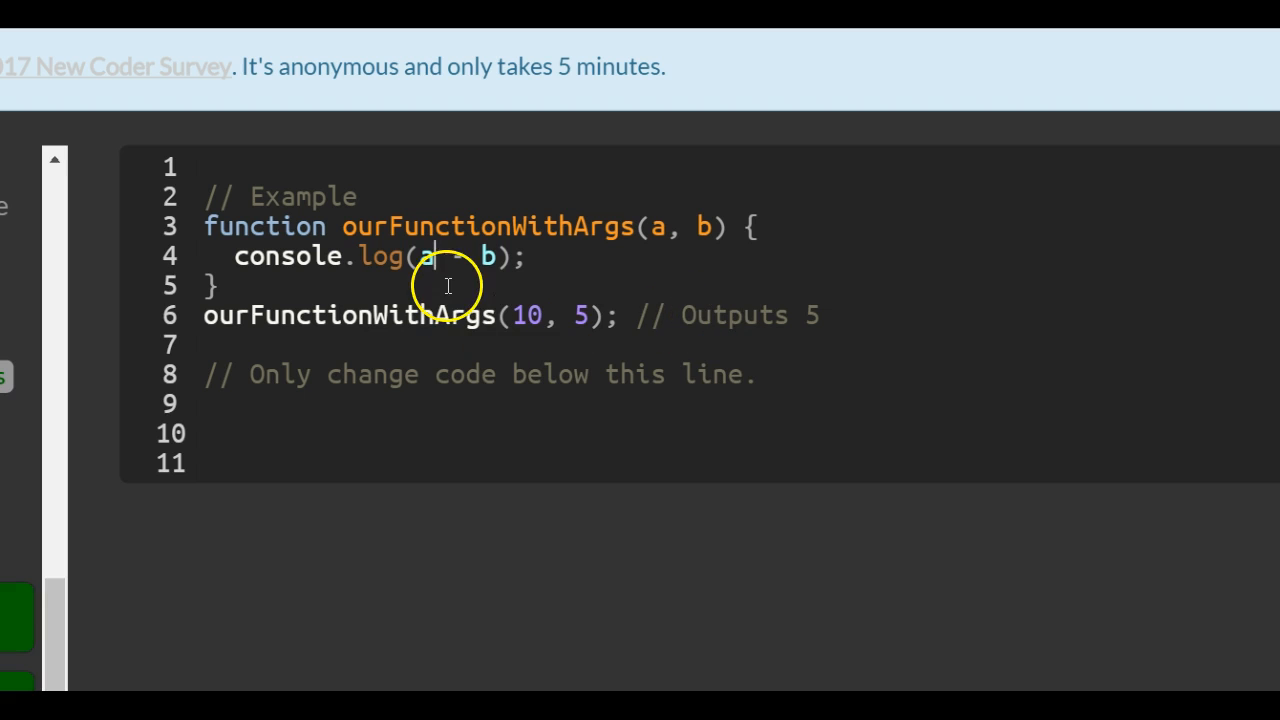
{"action": "double_click", "coordinate": [425, 256]}
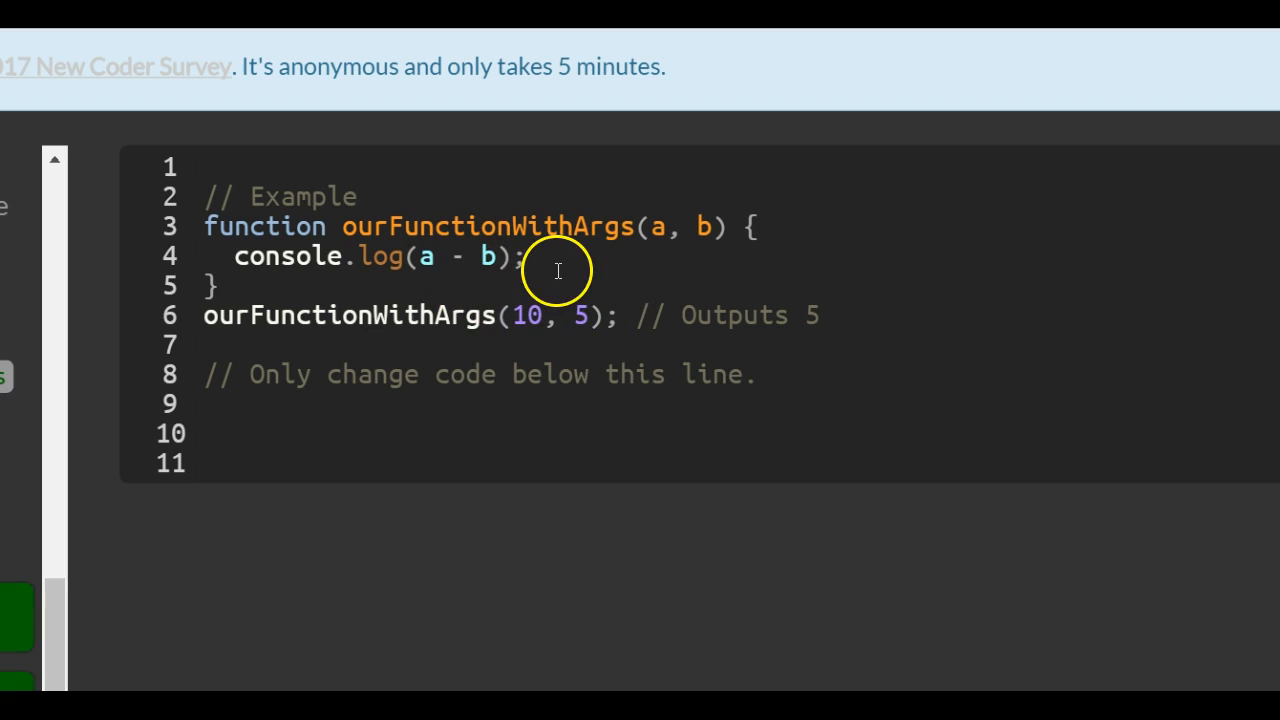
{"action": "double_click", "coordinate": [748, 314]}
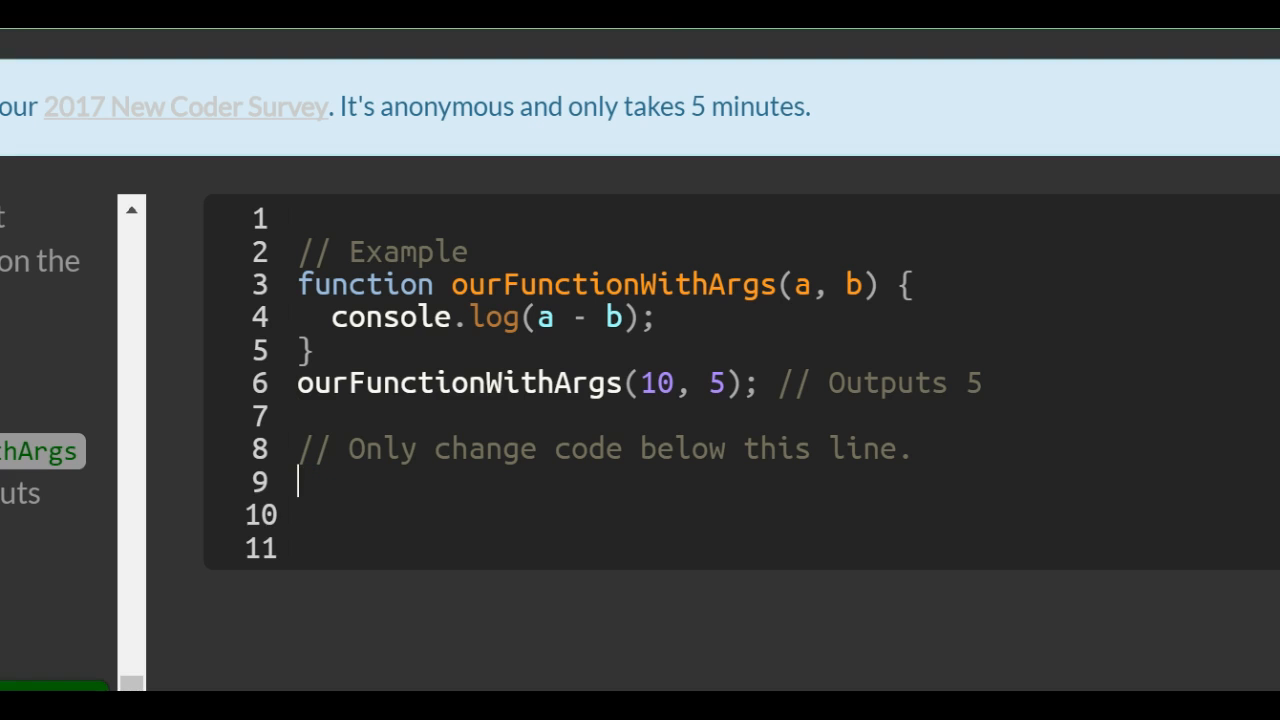
Type the function functionWithArgs(a, b) declaration with its braces below the comment
{"action": "type", "text": "function"}
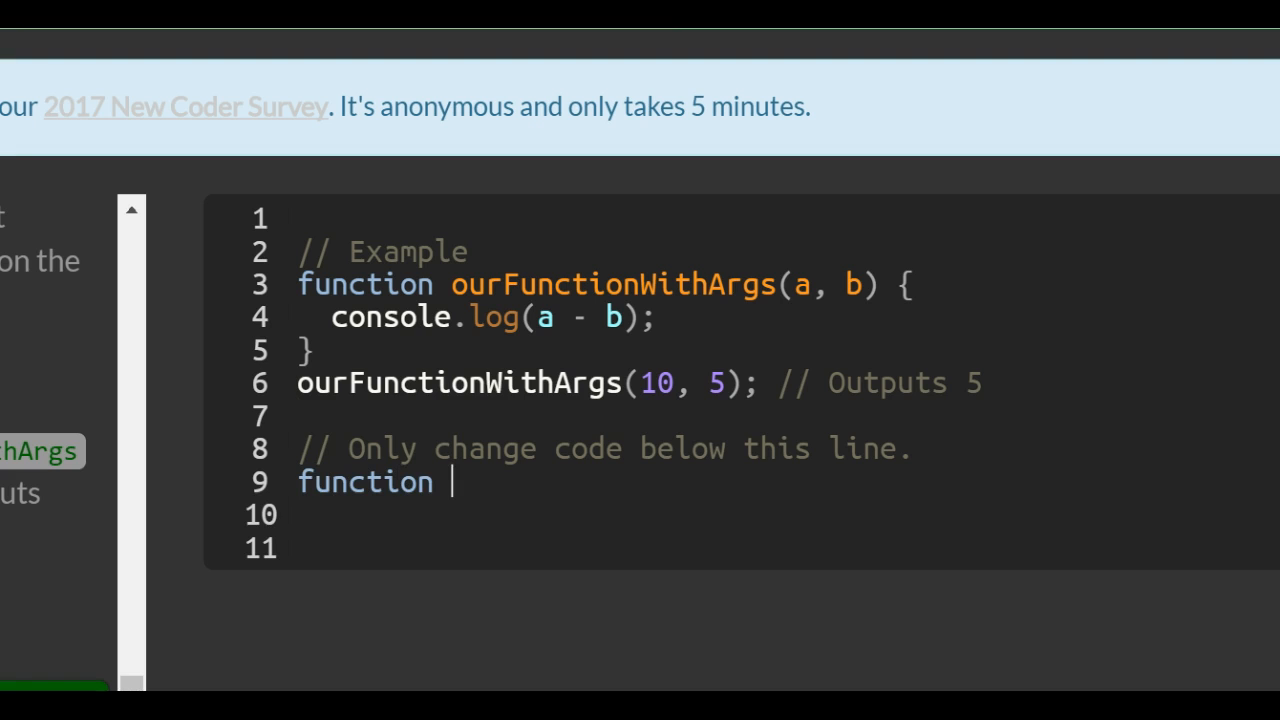
{"action": "type", "text": "function"}
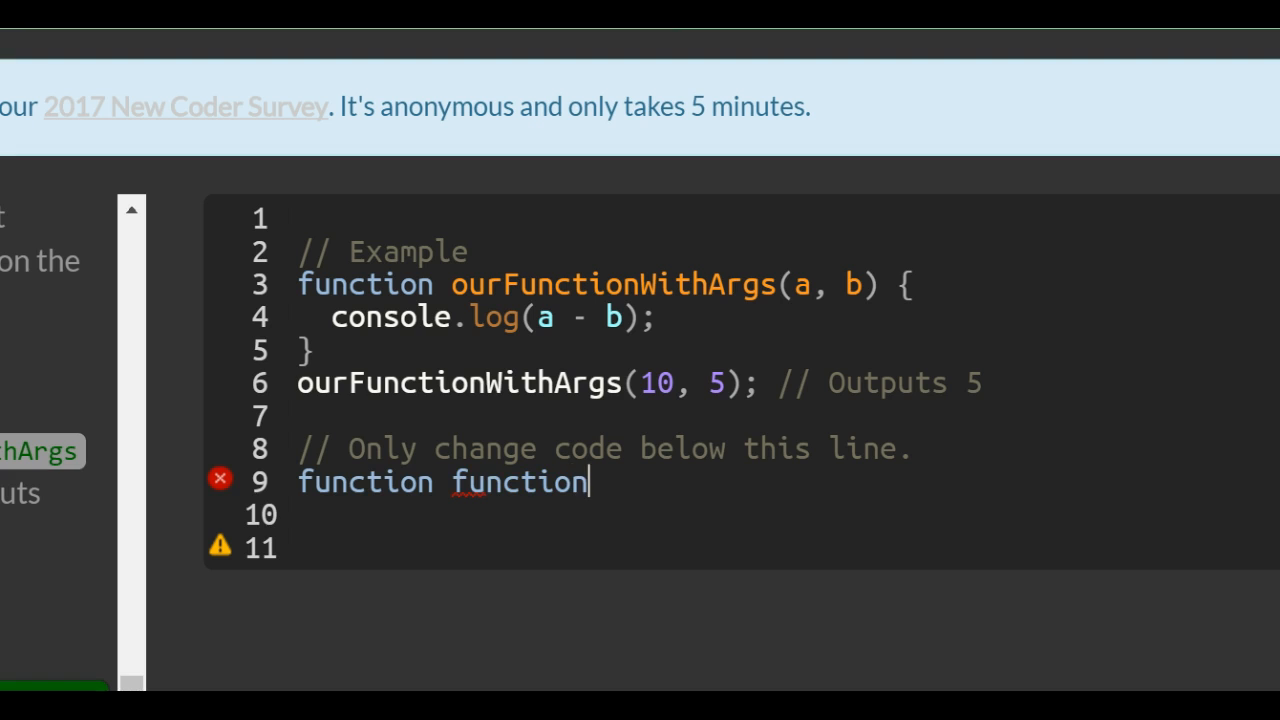
{"action": "type", "text": "WithArgs("}
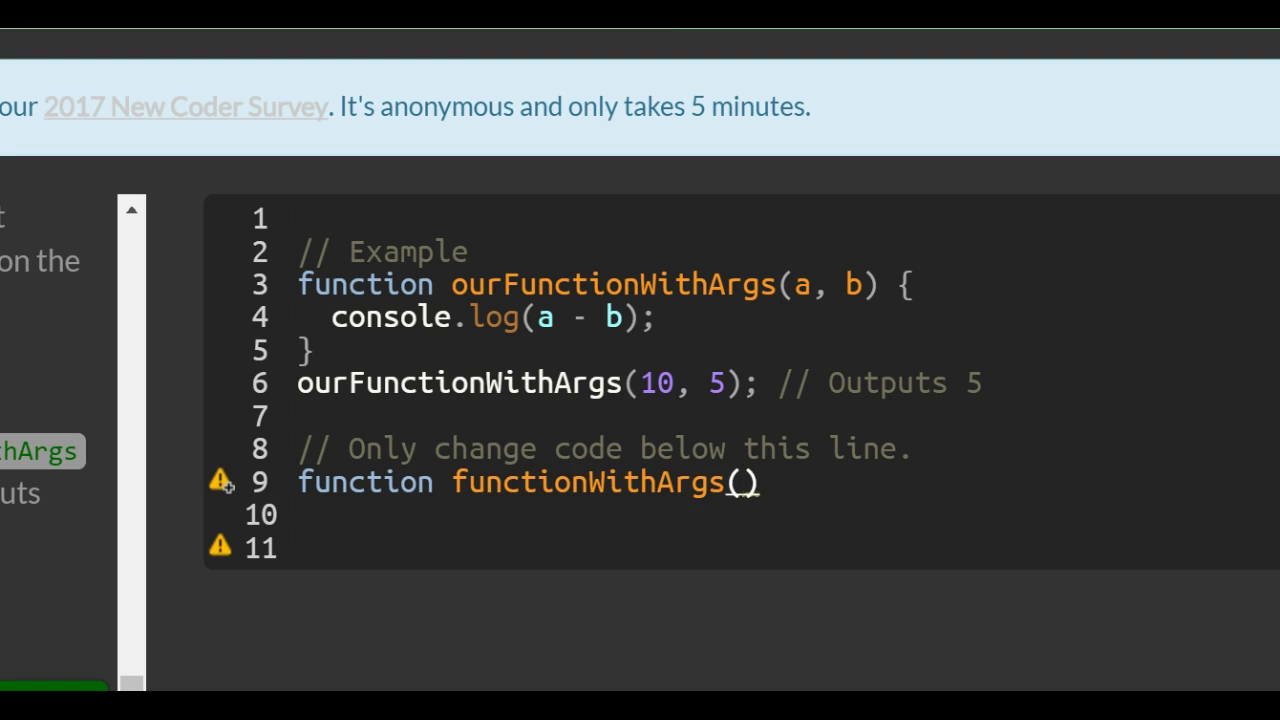
{"action": "type", "text": "a,"}
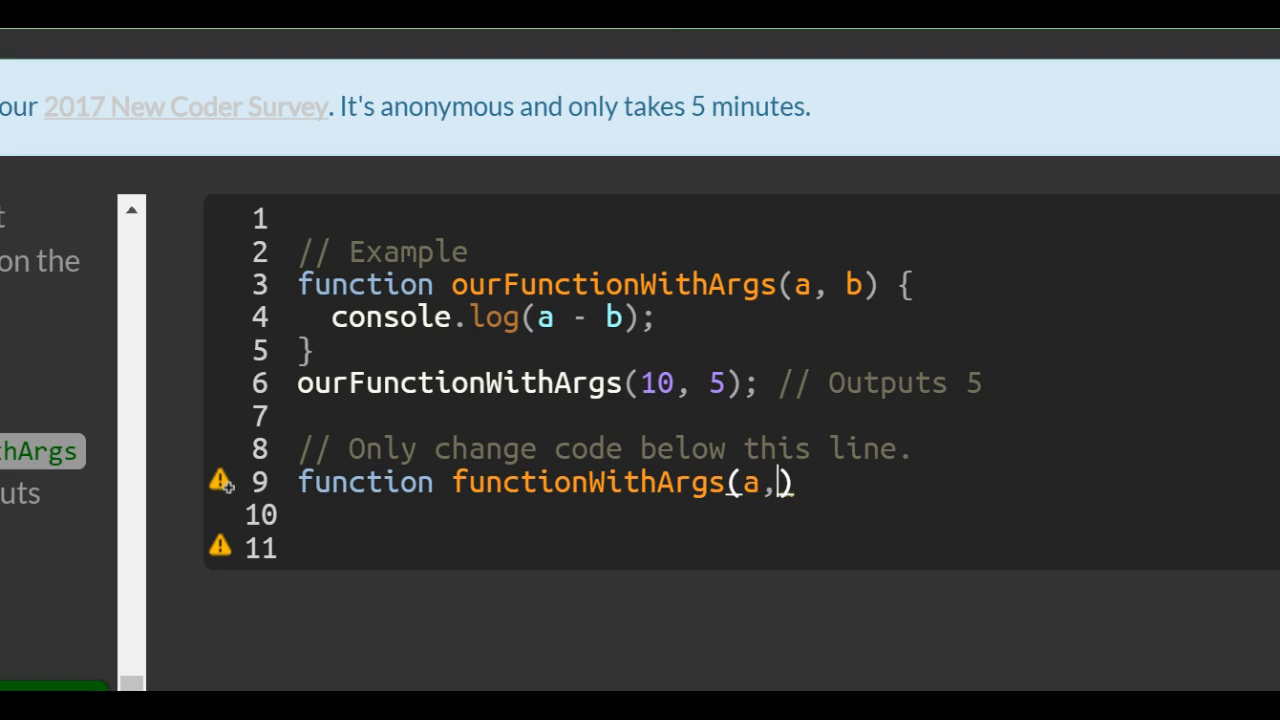
{"action": "type", "text": "b"}
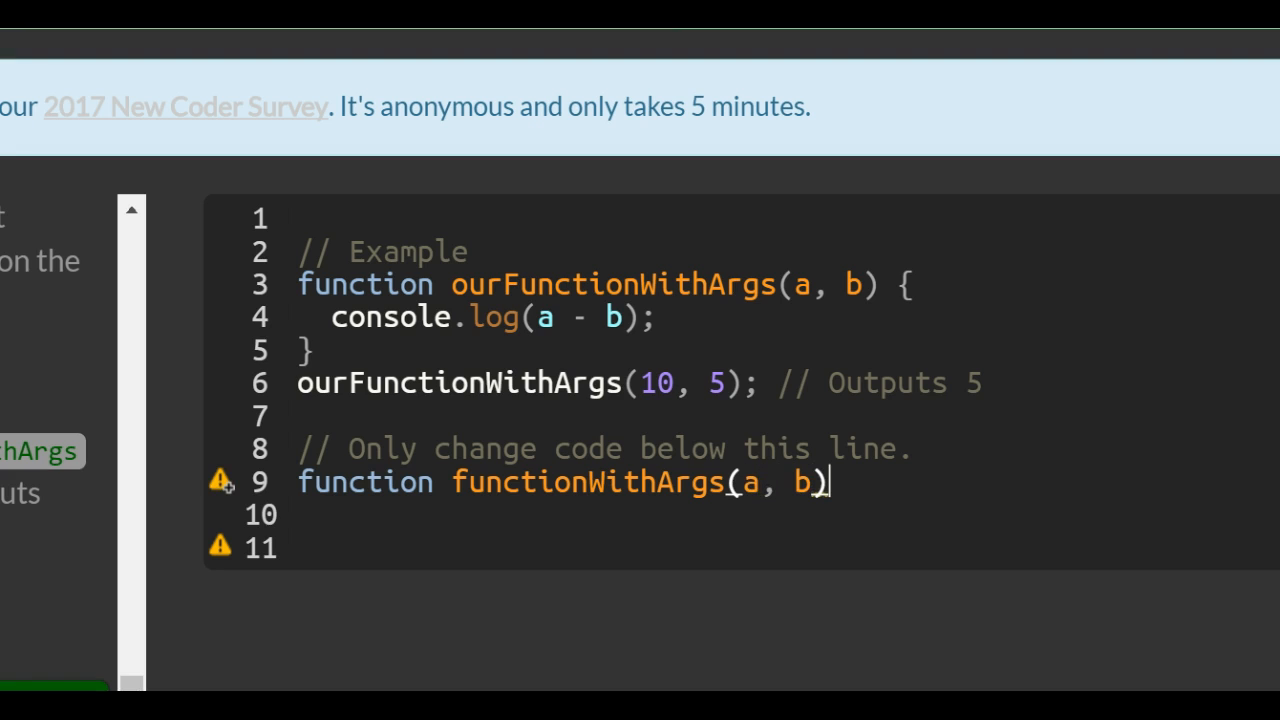
{"action": "type", "text": "{}"}
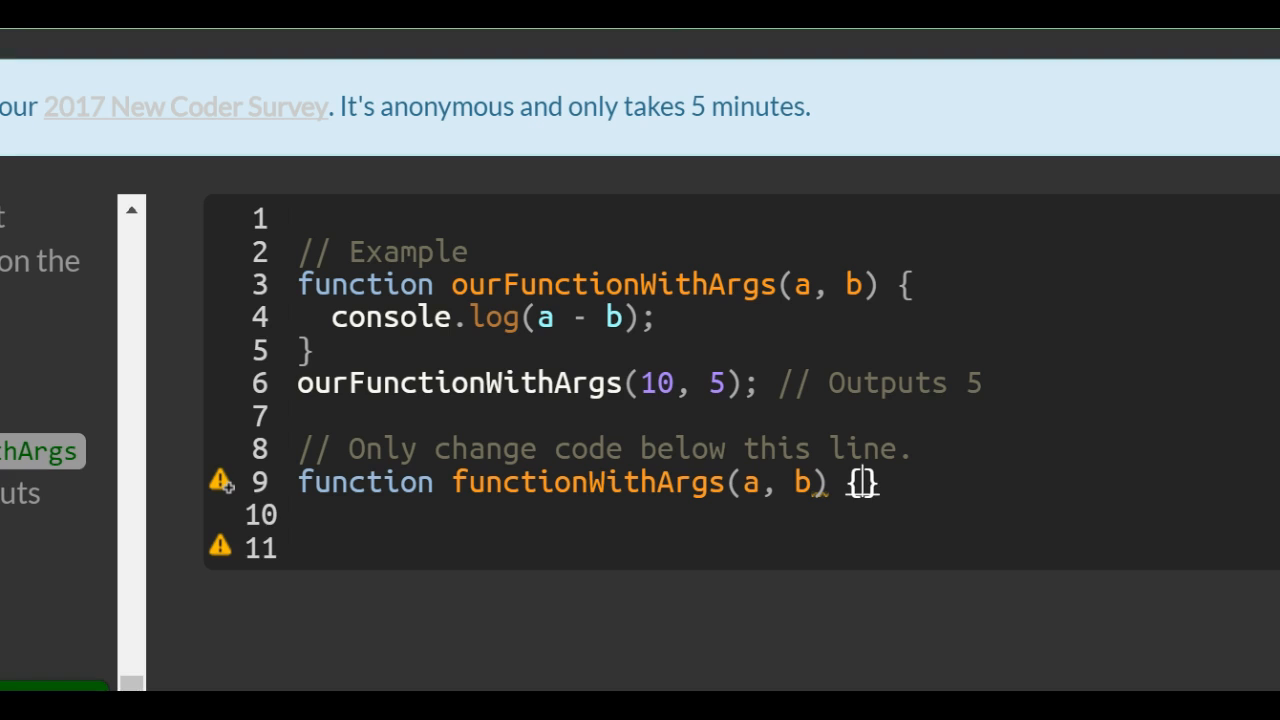
Add console.log(a + b) as the function body
{"action": "type", "text": "{"}
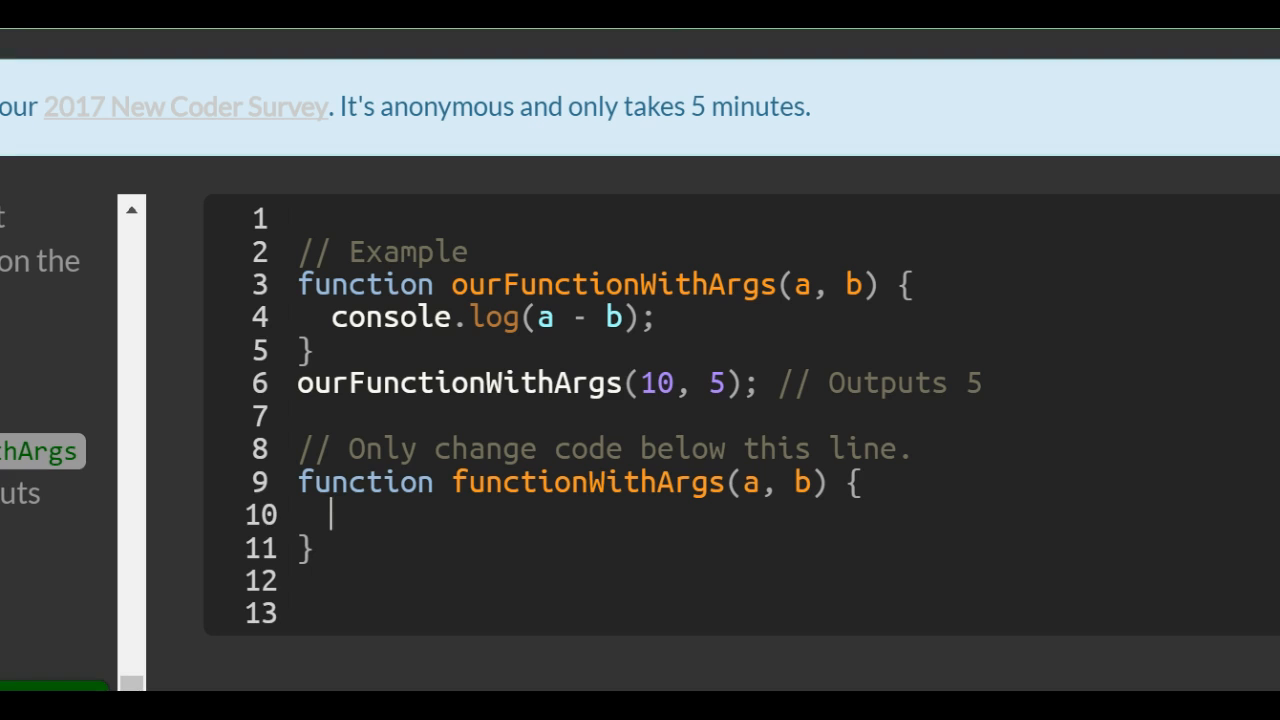
{"action": "type", "text": "con"}
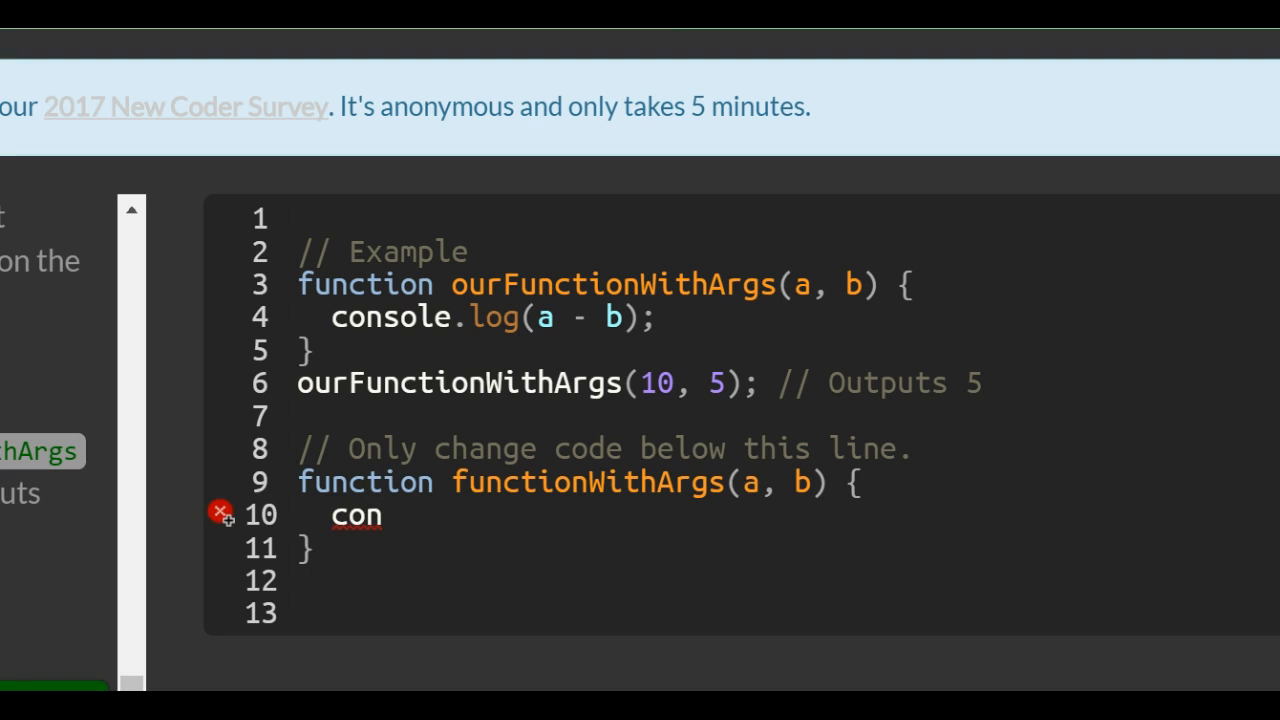
{"action": "type", "text": "sole"}
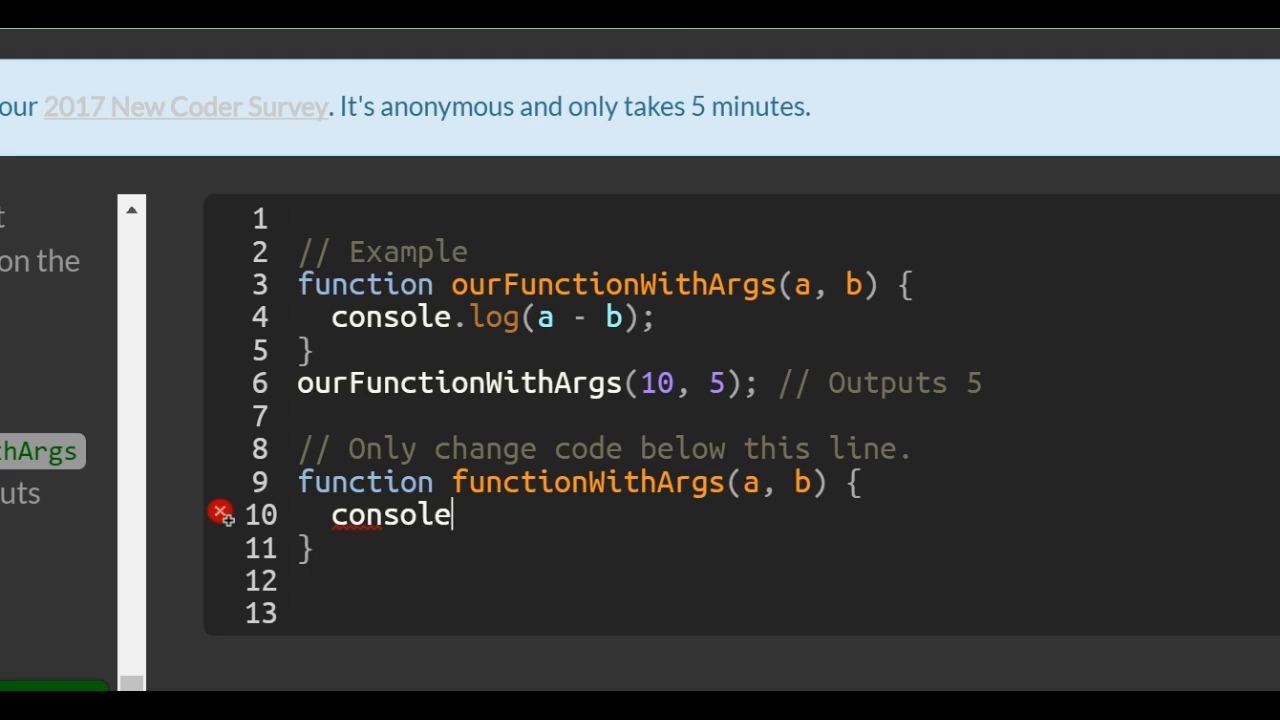
{"action": "type", "text": ".log(a"}
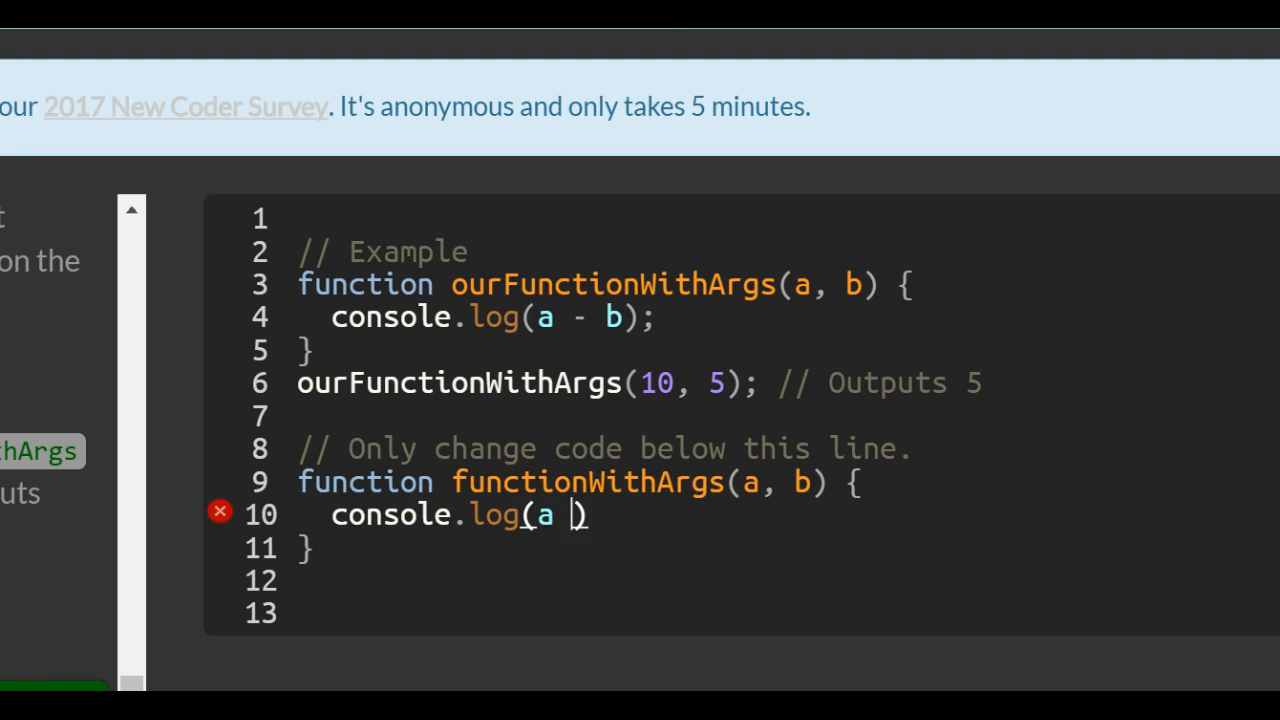
{"action": "type", "text": "+ b"}
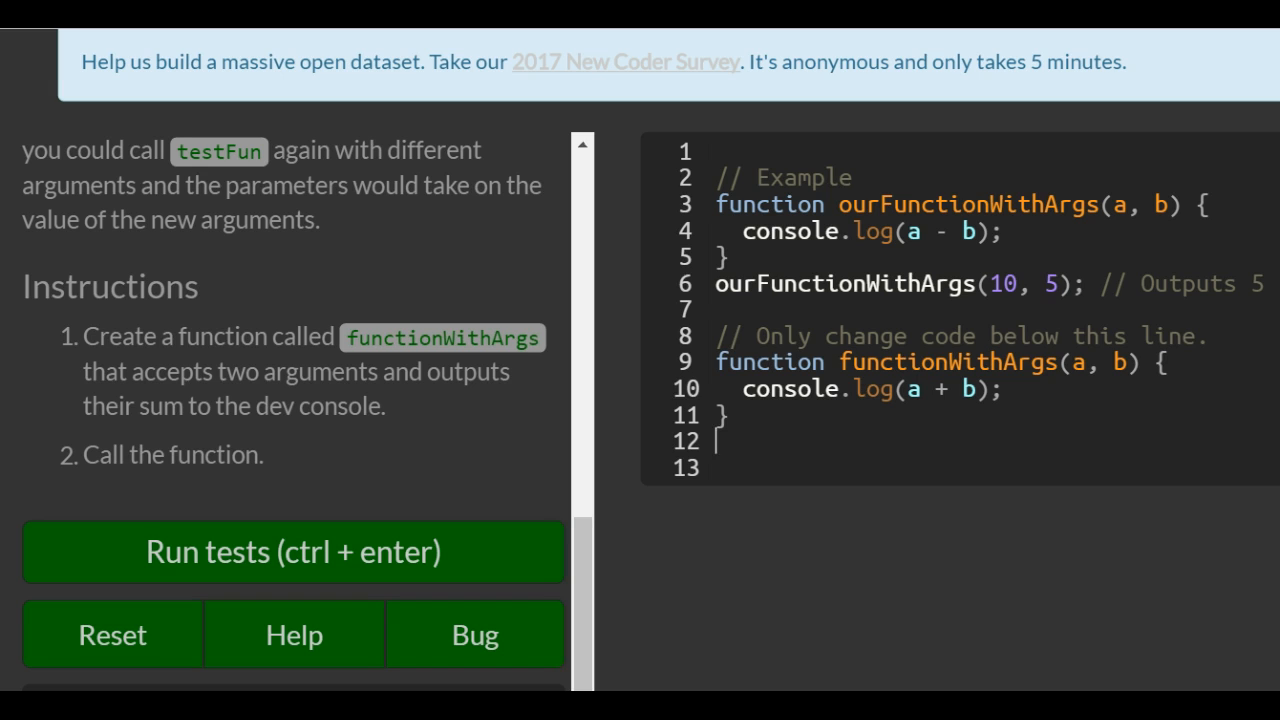
Add the call functionWithArgs(500, 1345); below the function
{"action": "type", "text": "functionW"}
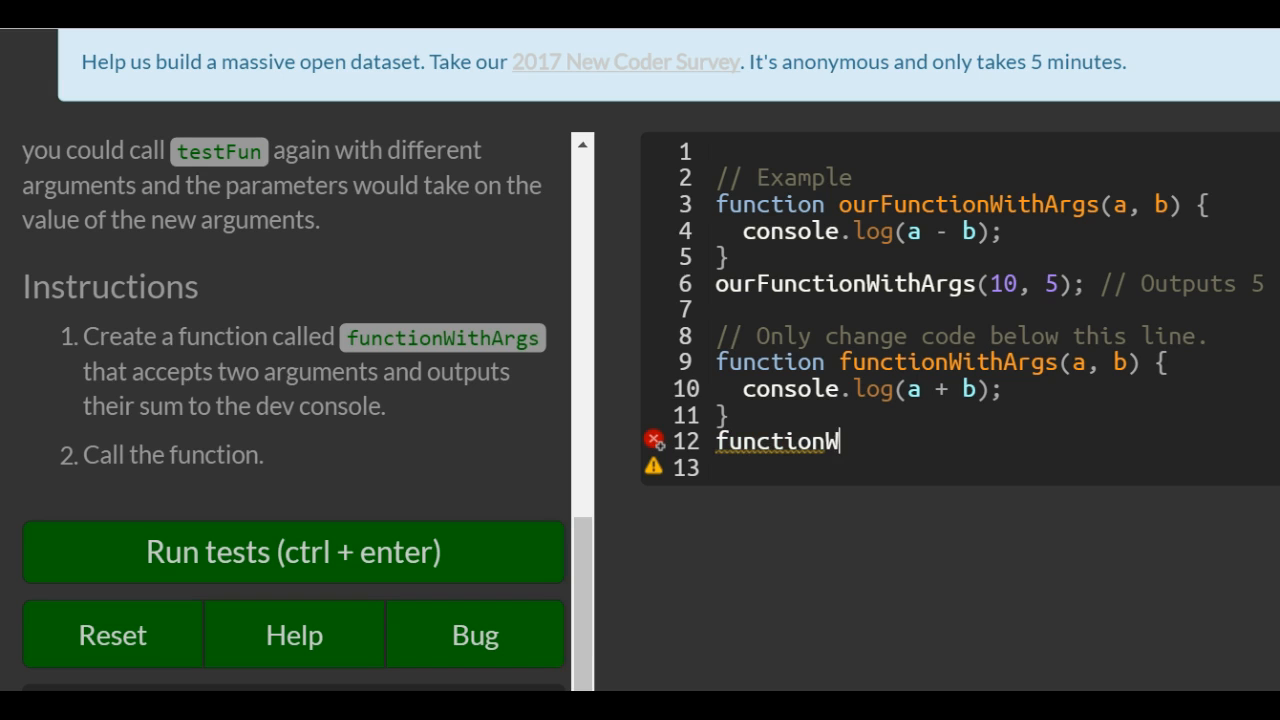
{"action": "type", "text": "ithArgs"}
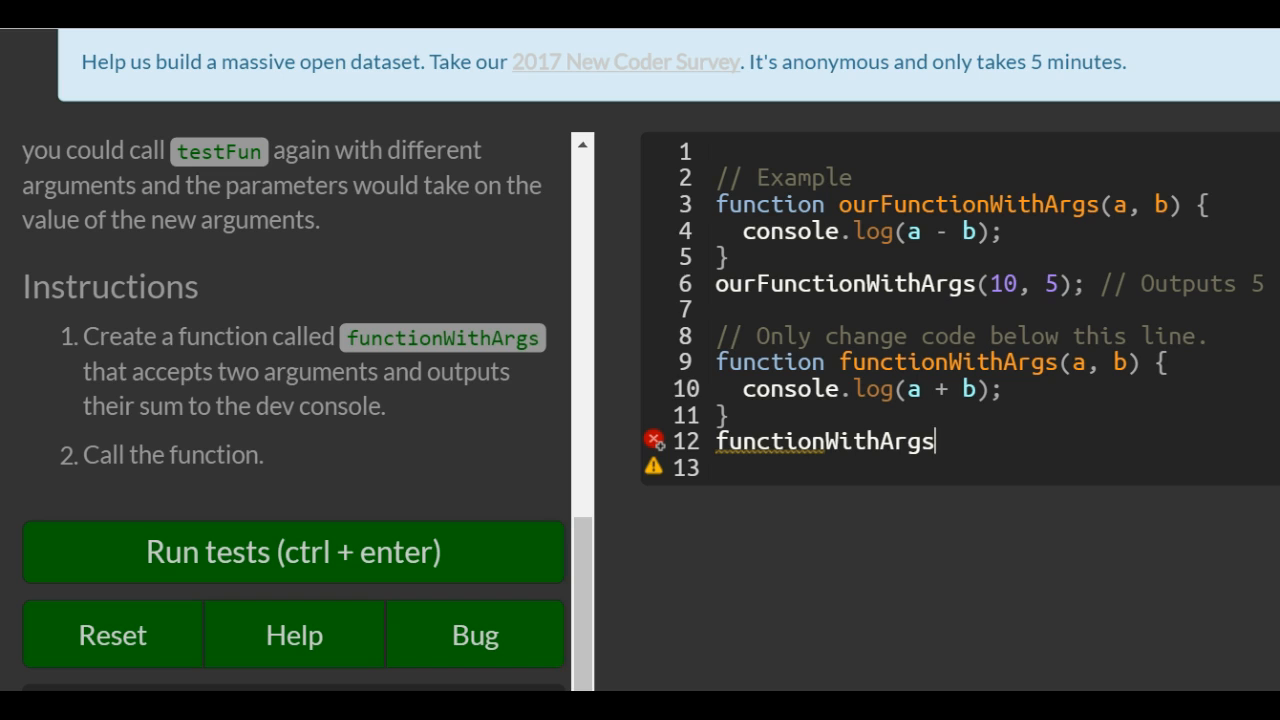
{"action": "type", "text": "()"}
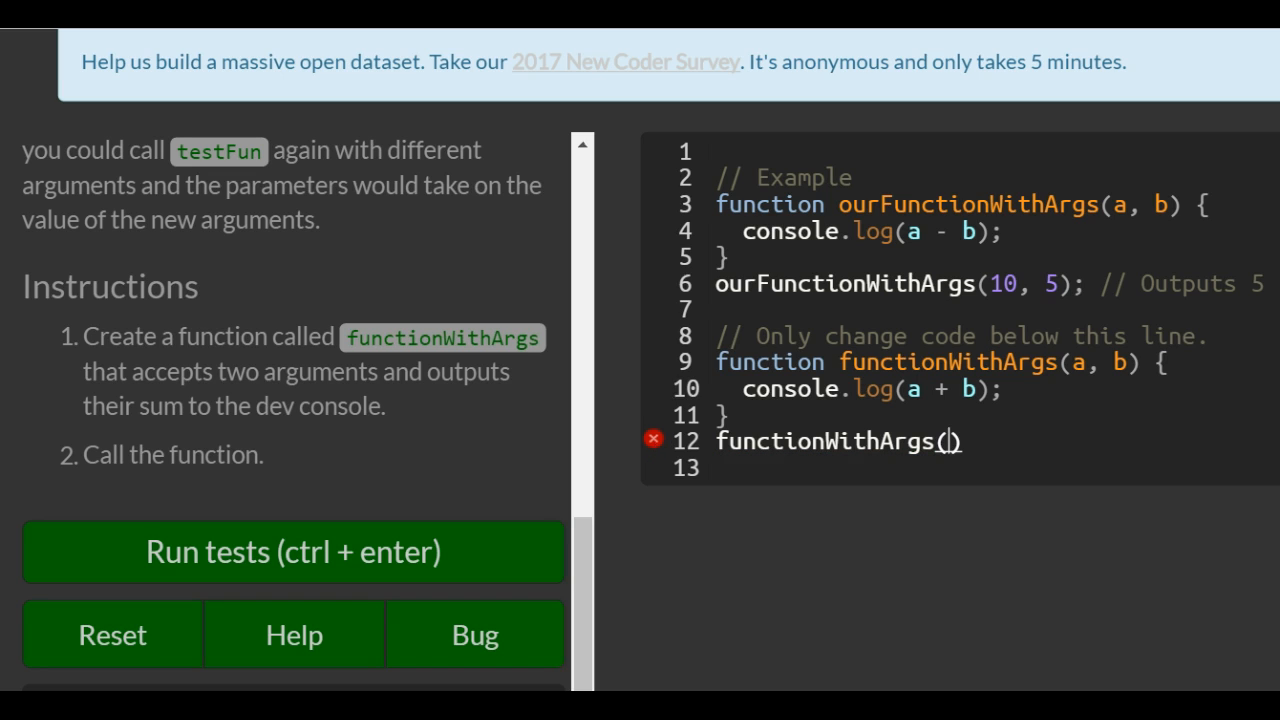
{"action": "type", "text": "500"}
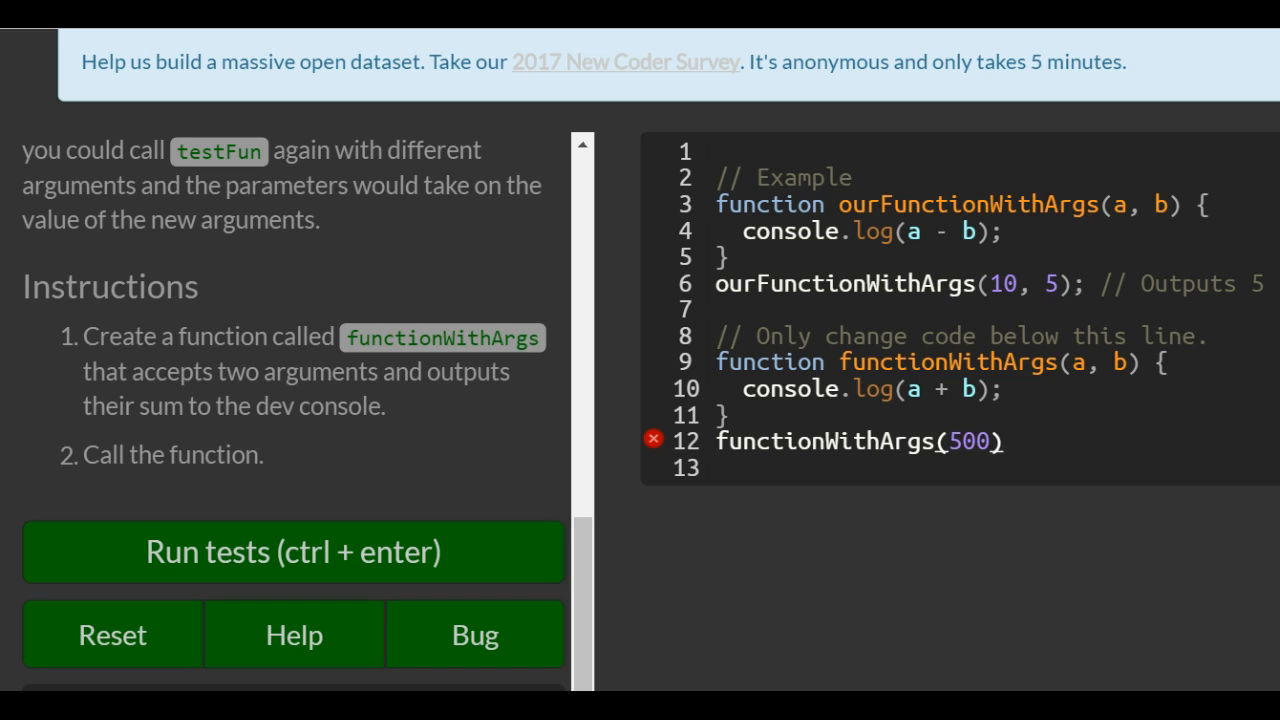
{"action": "type", "text": ", 1"}
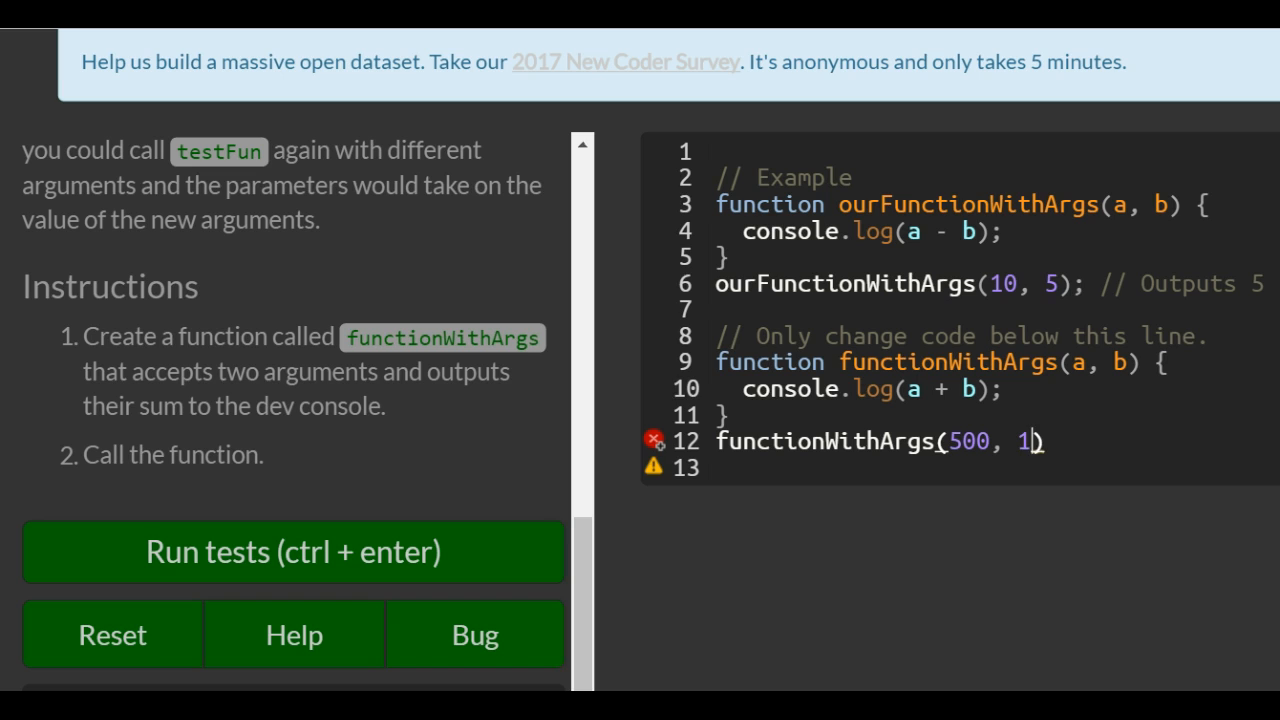
{"action": "type", "text": "34"}
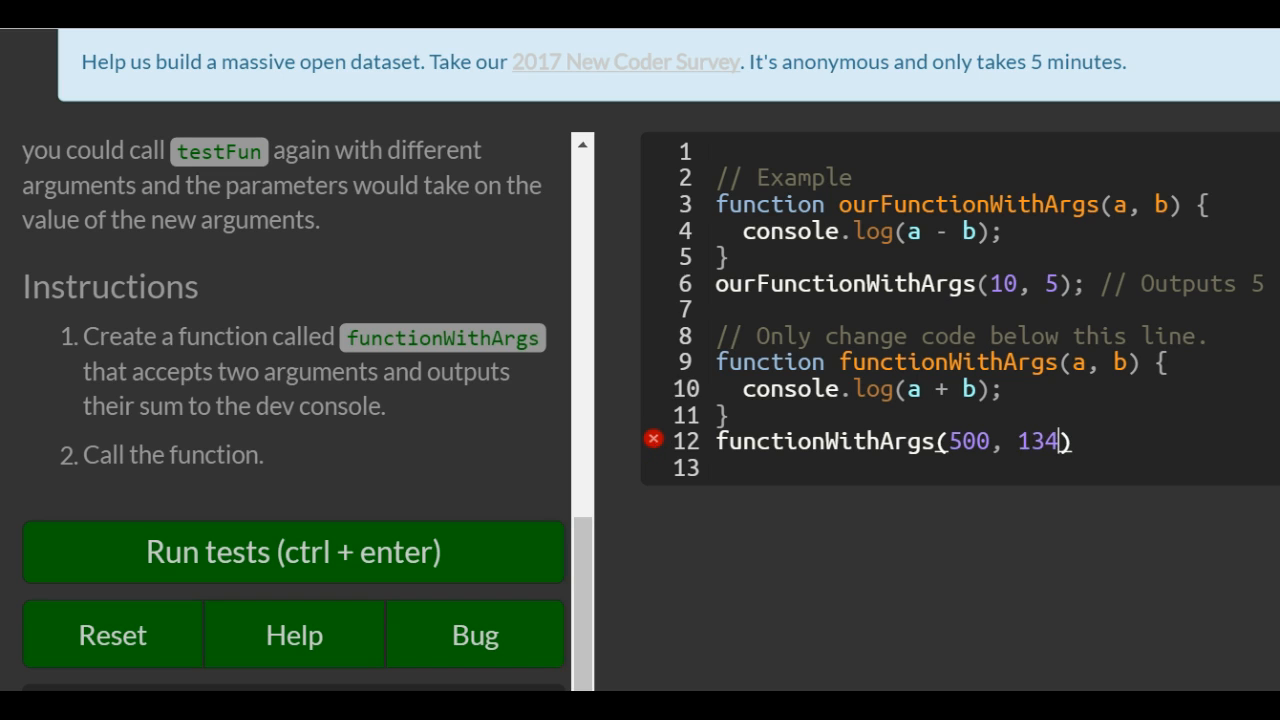
{"action": "type", "text": "5;"}
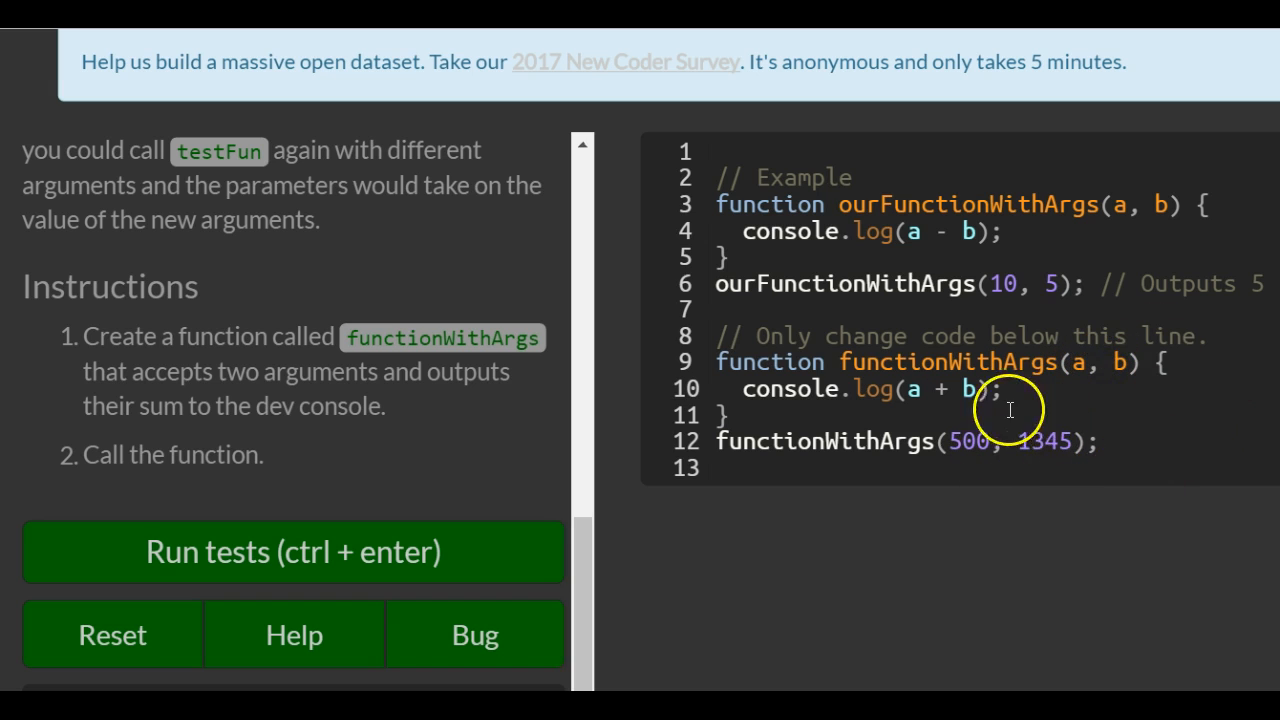
{"action": "mouse_move", "coordinate": [1168, 406]}
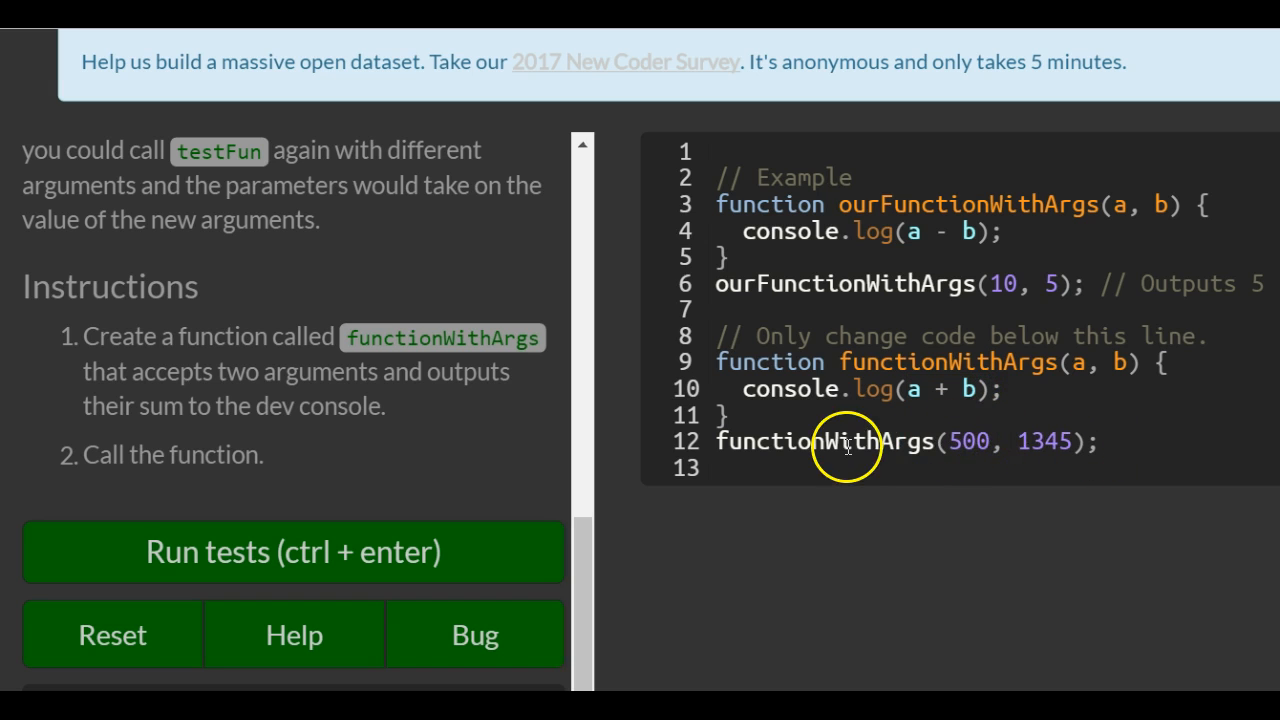
{"action": "mouse_move", "coordinate": [437, 522]}
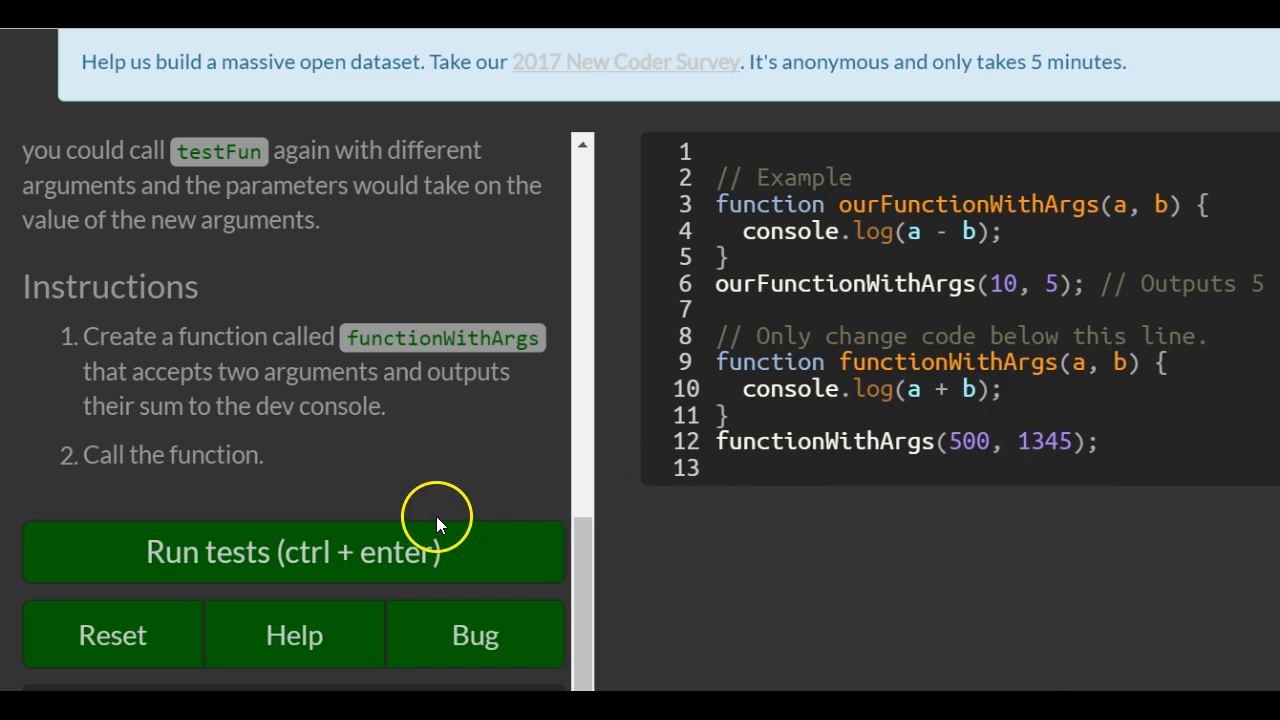
Run the tests until they pass, logging 1845
{"action": "left_click", "coordinate": [293, 552]}
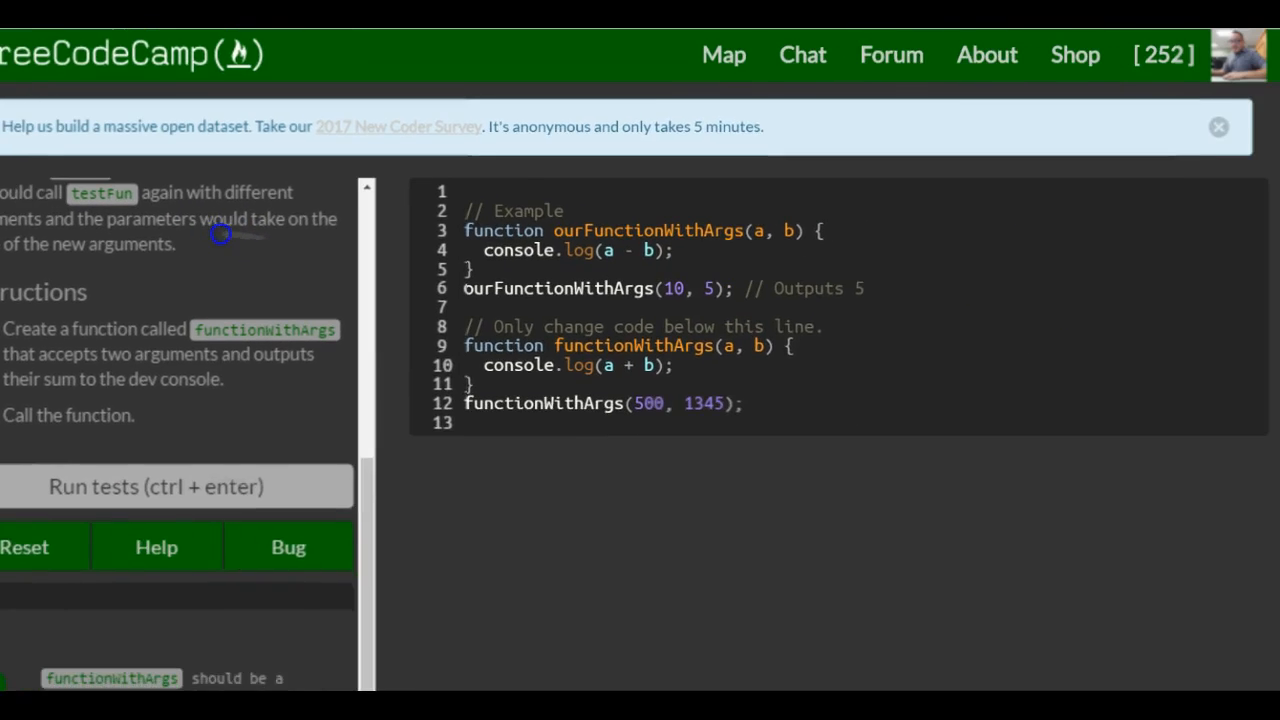
{"action": "left_click", "coordinate": [177, 487]}
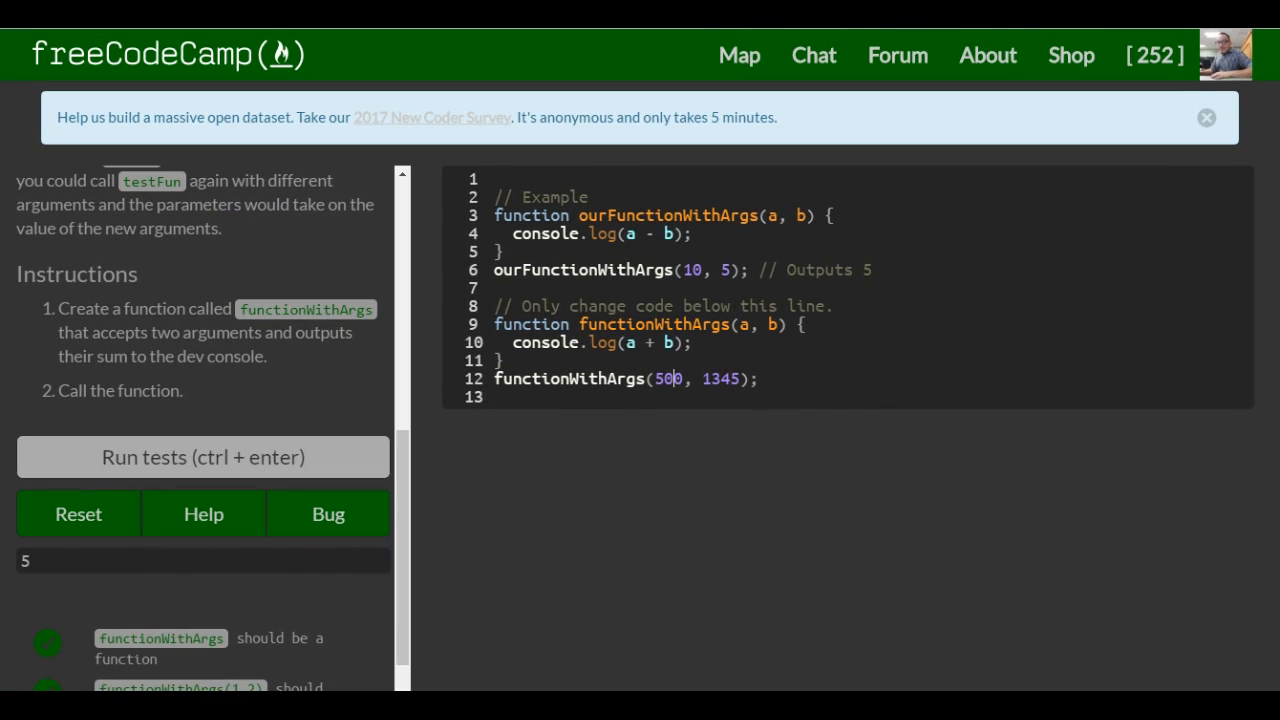
{"action": "left_click", "coordinate": [200, 457]}
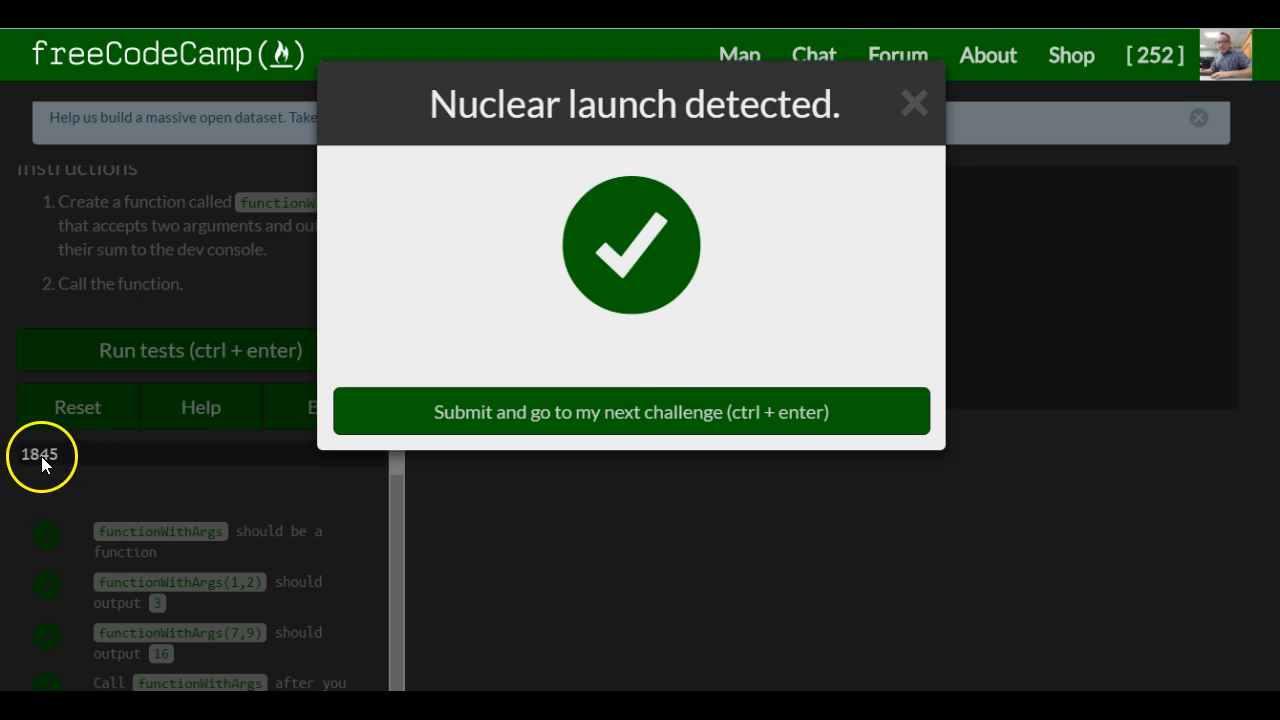
{"action": "mouse_move", "coordinate": [268, 443]}
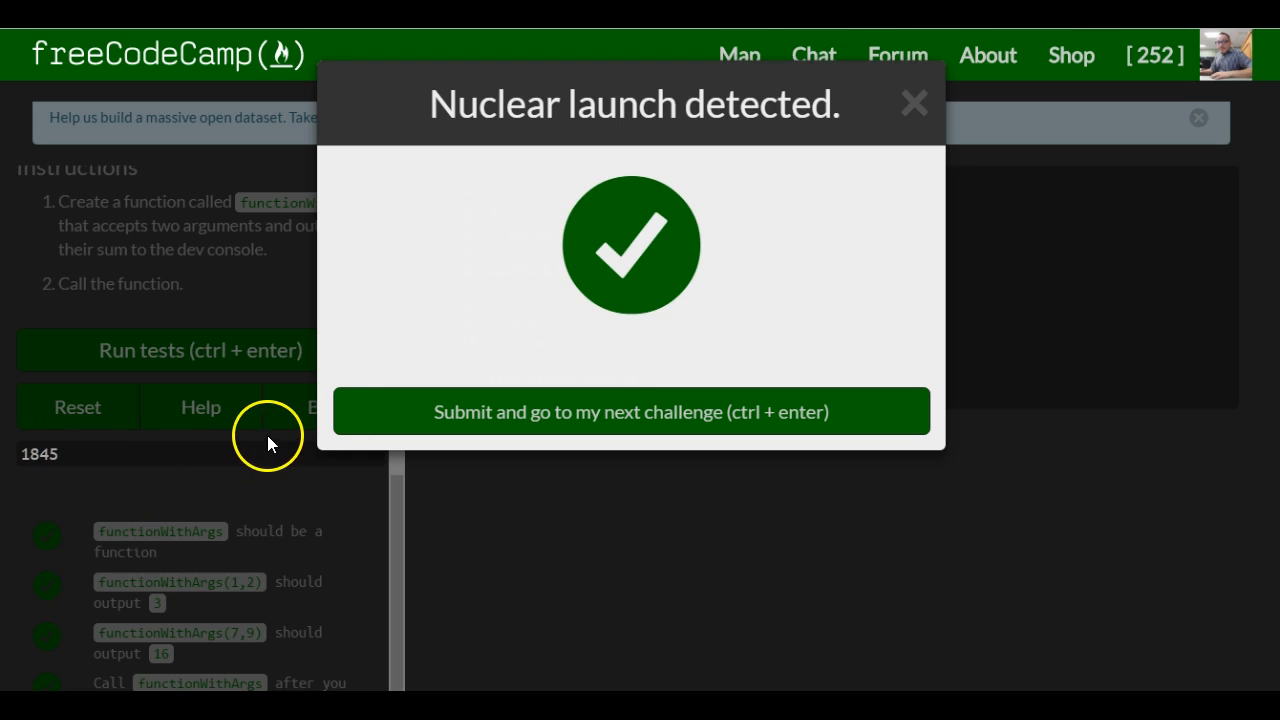
{"action": "mouse_move", "coordinate": [567, 244]}
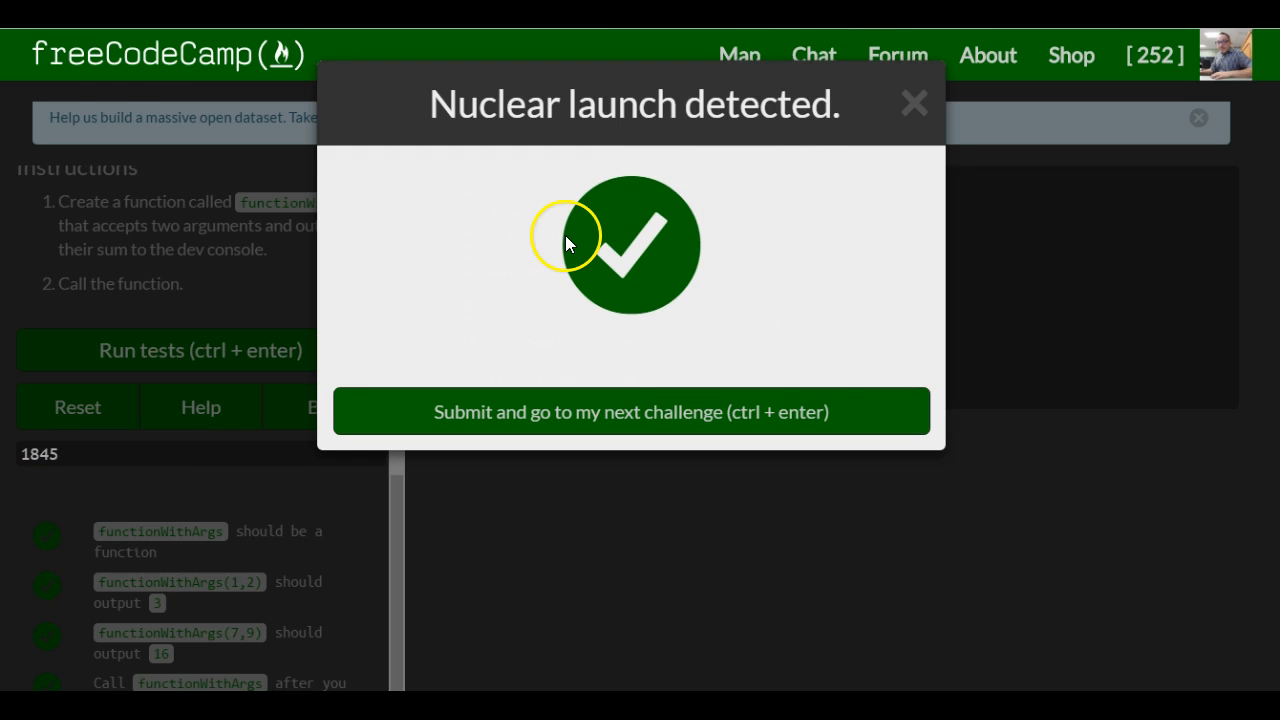